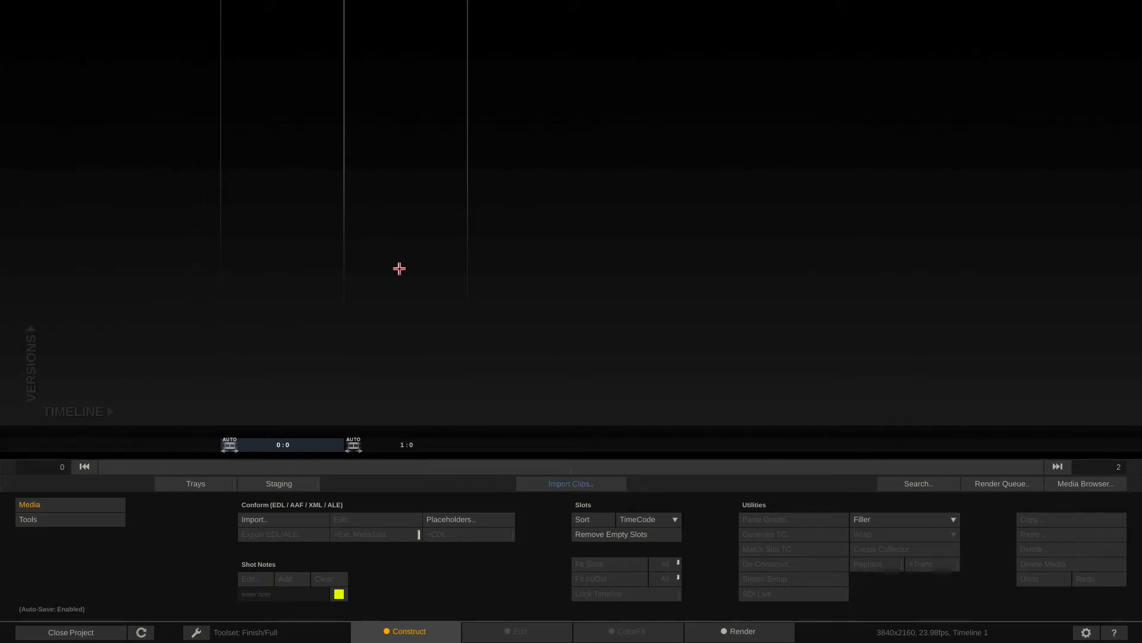
{"action": "mouse_move", "coordinate": [849, 616]}
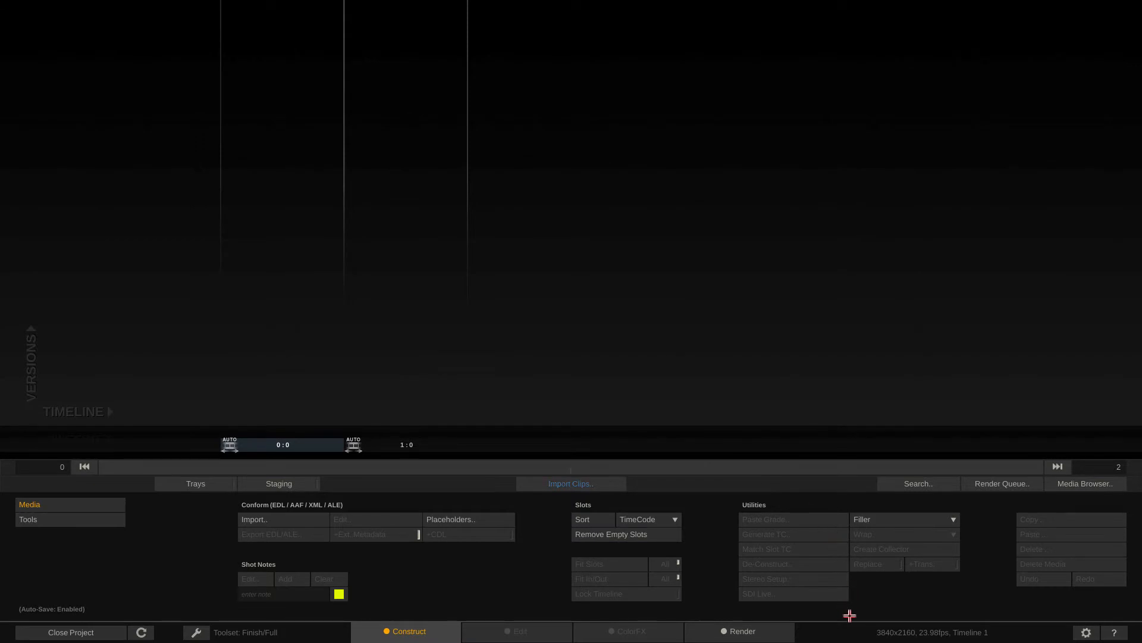
{"action": "left_click", "coordinate": [738, 631]}
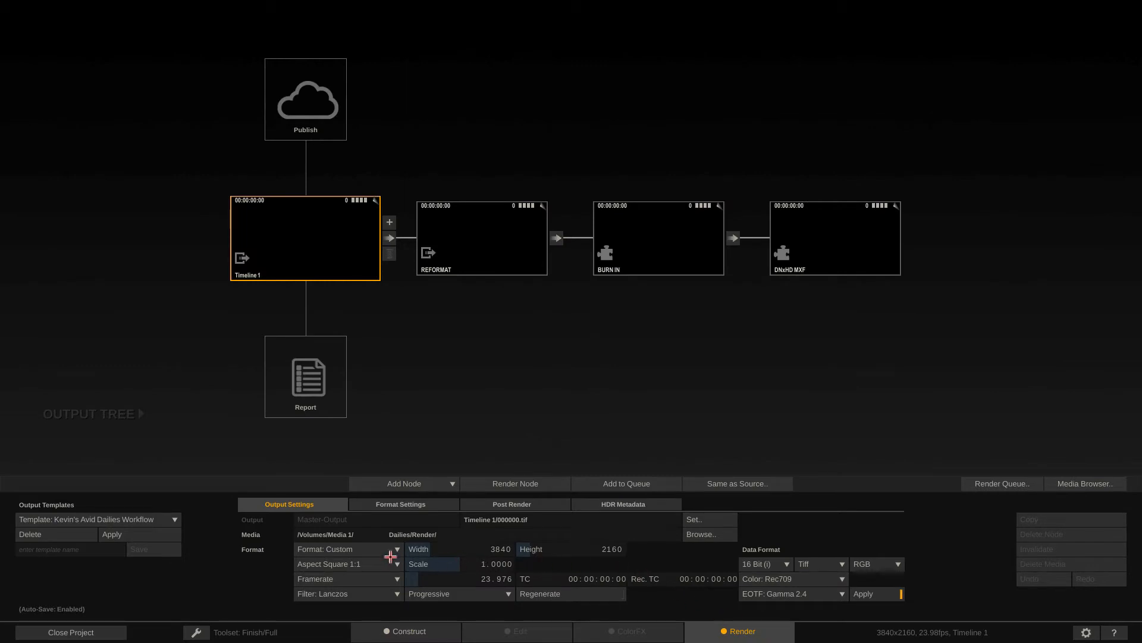
{"action": "left_click", "coordinate": [393, 549]}
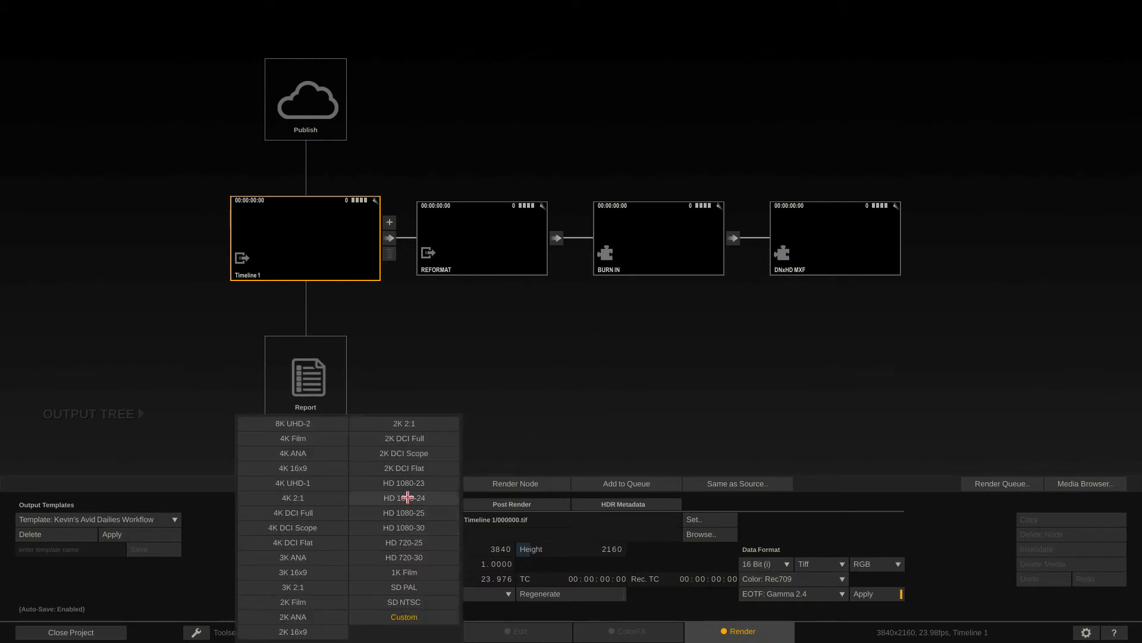
{"action": "left_click", "coordinate": [403, 483]}
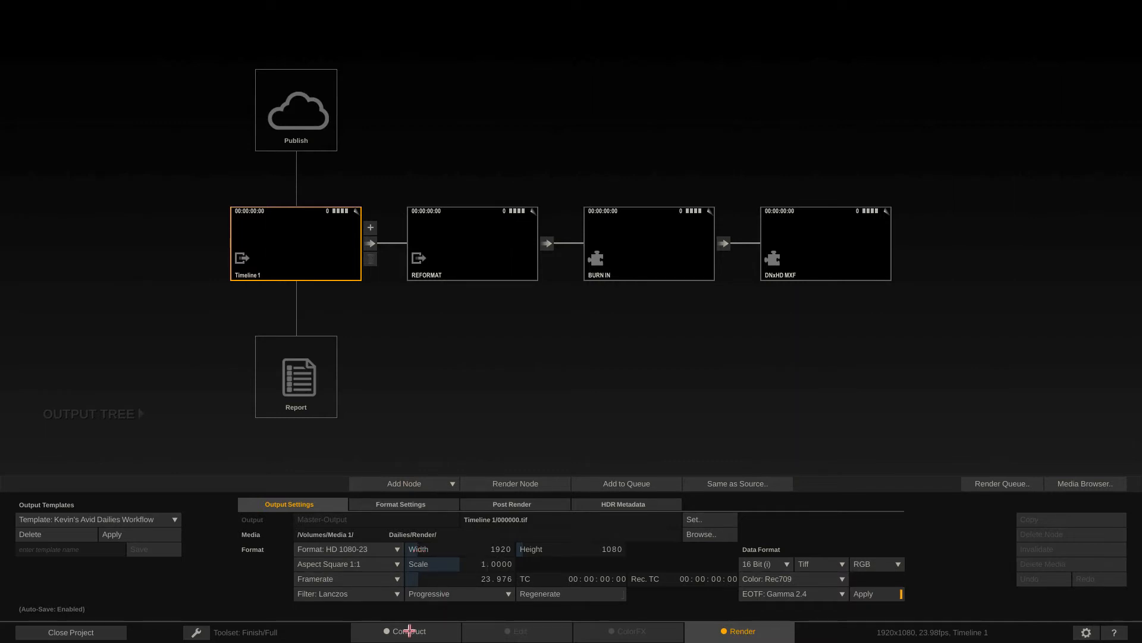
{"action": "left_click", "coordinate": [409, 631]}
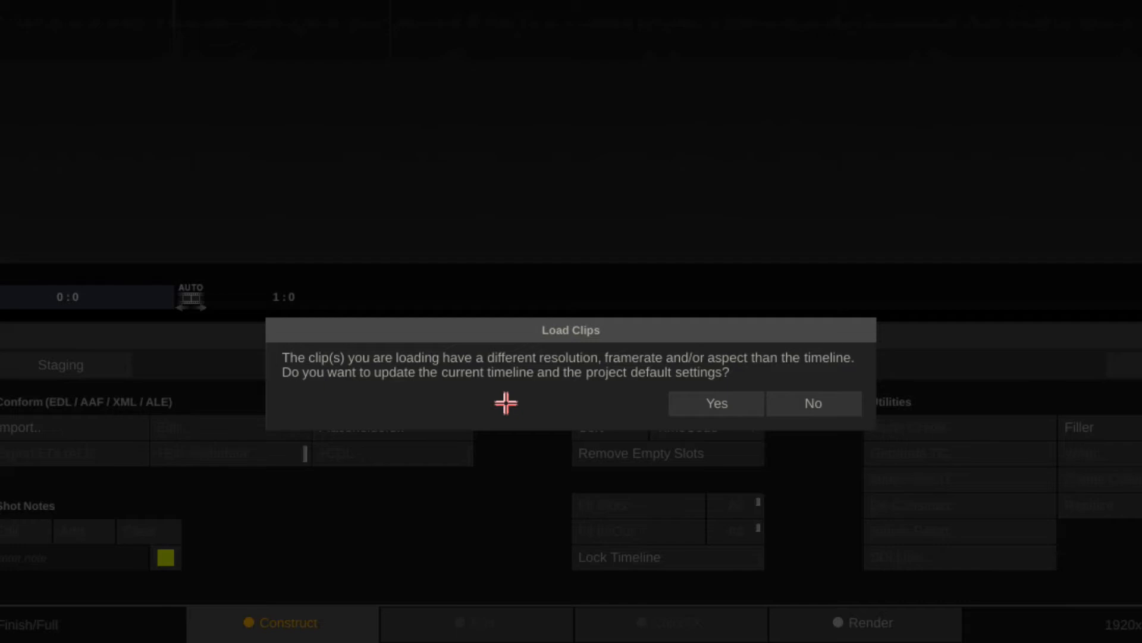
Decline the resolution update so the timeline with both horror clips stays 1920x1080.
{"action": "left_click", "coordinate": [715, 403]}
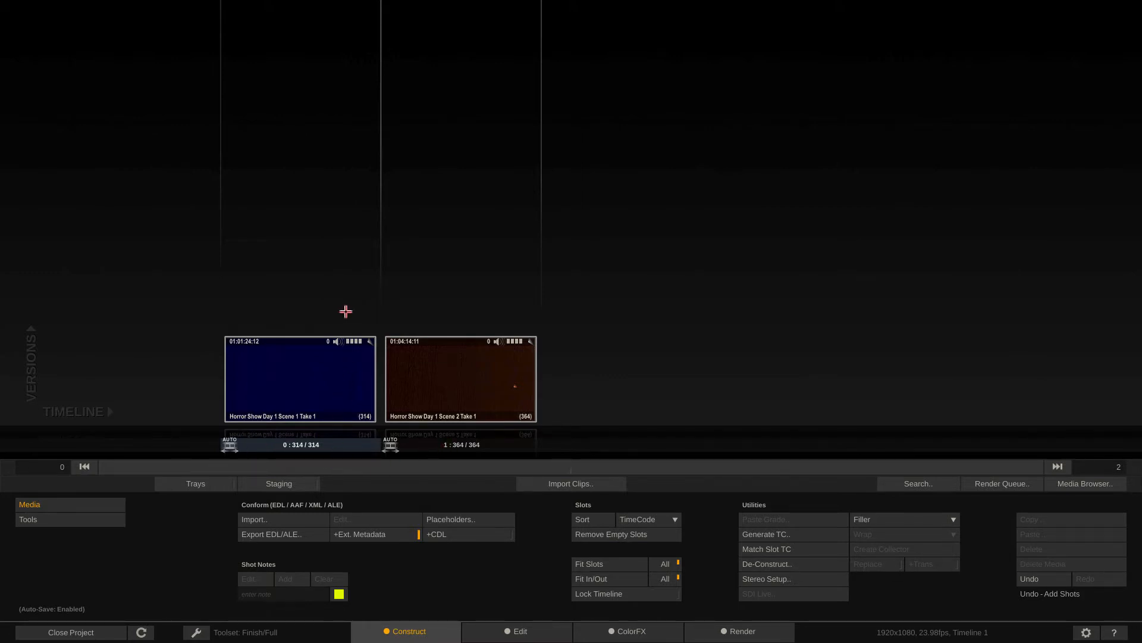
{"action": "mouse_move", "coordinate": [337, 288]}
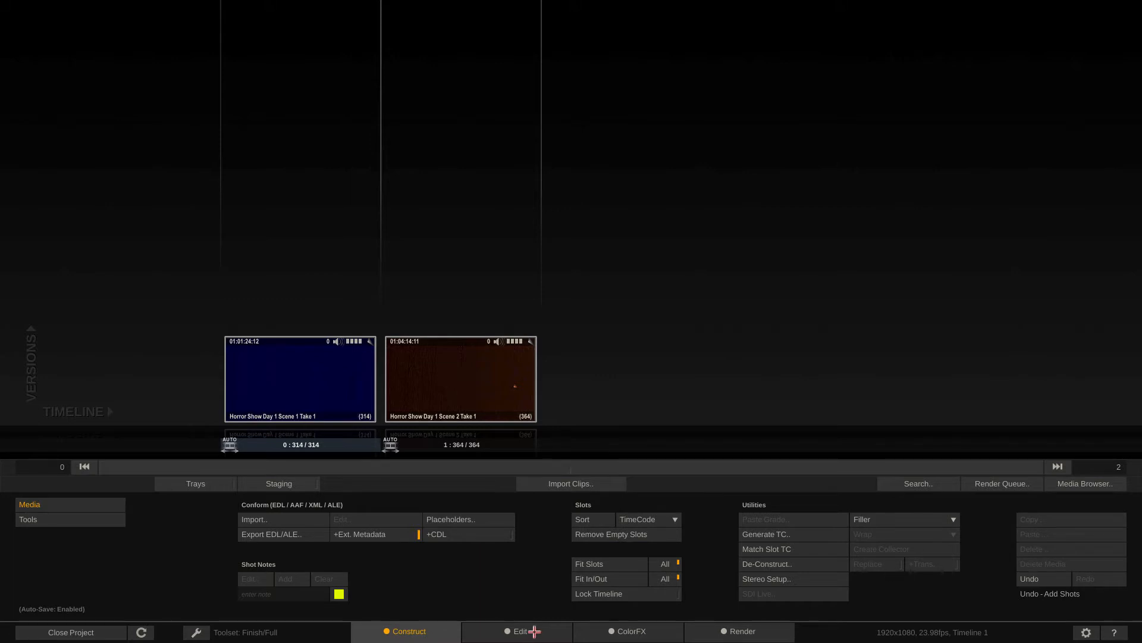
Open the Edit module to play Horror Show Day 1 Scene 1 Take 1.
{"action": "left_click", "coordinate": [519, 631]}
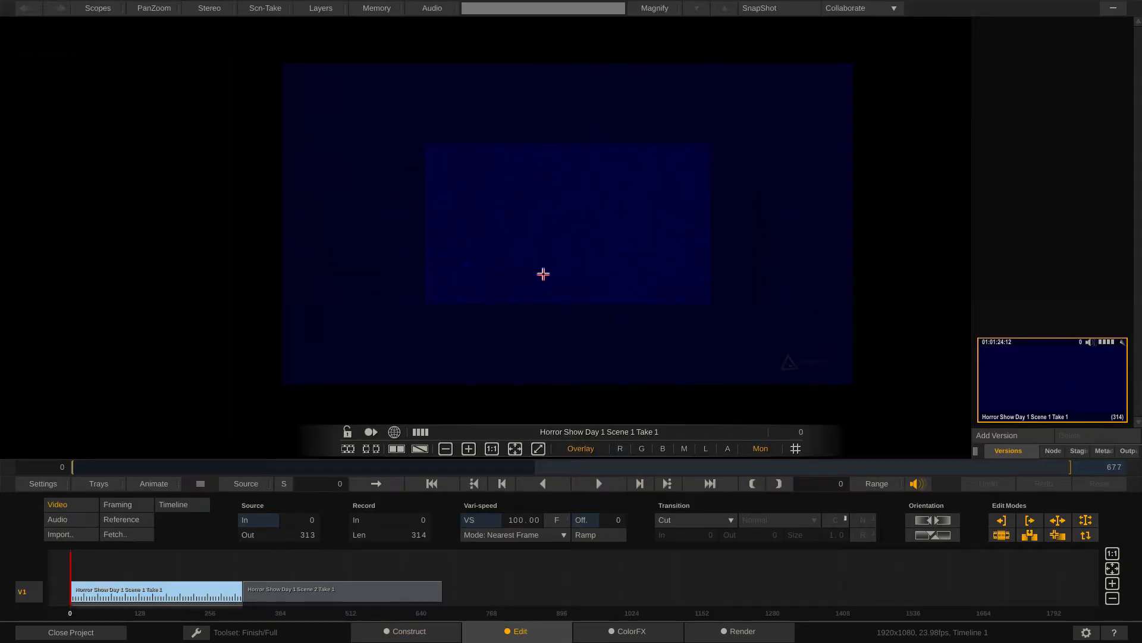
{"action": "mouse_move", "coordinate": [769, 67]}
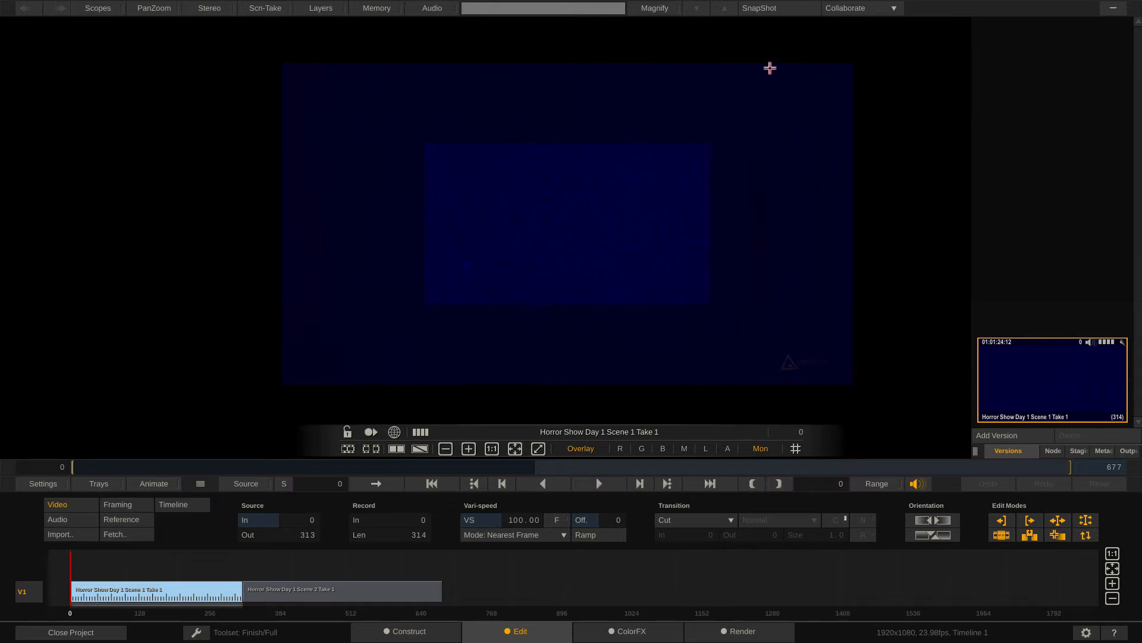
{"action": "mouse_move", "coordinate": [717, 182]}
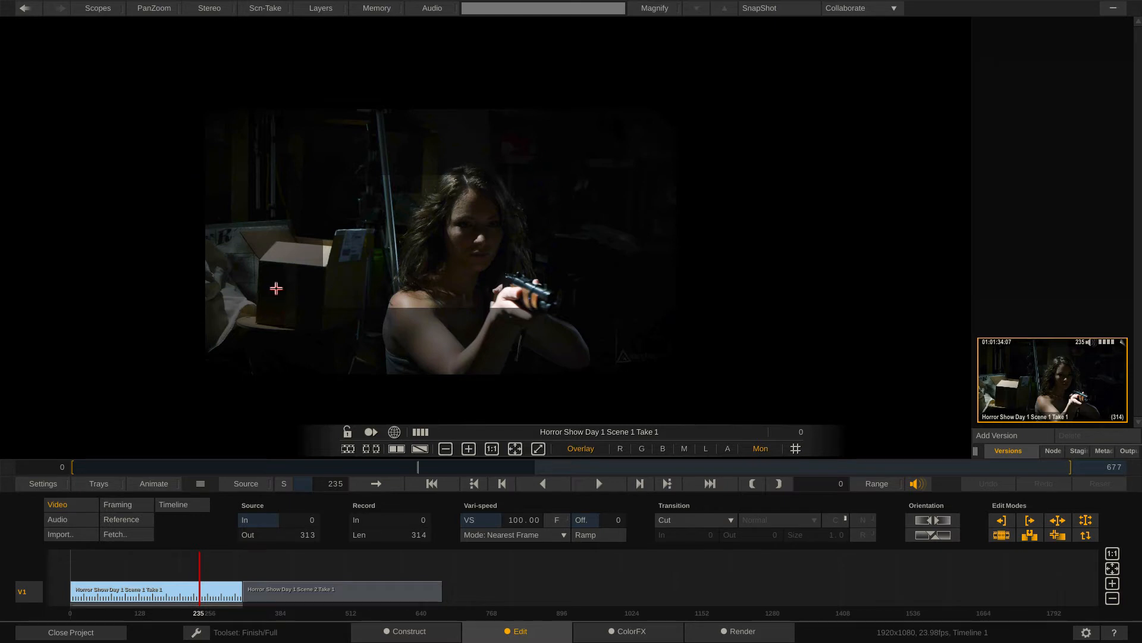
Open the Media Browser, check Edit, then reopen it listing both 3840x2160 clips.
{"action": "left_click", "coordinate": [409, 632]}
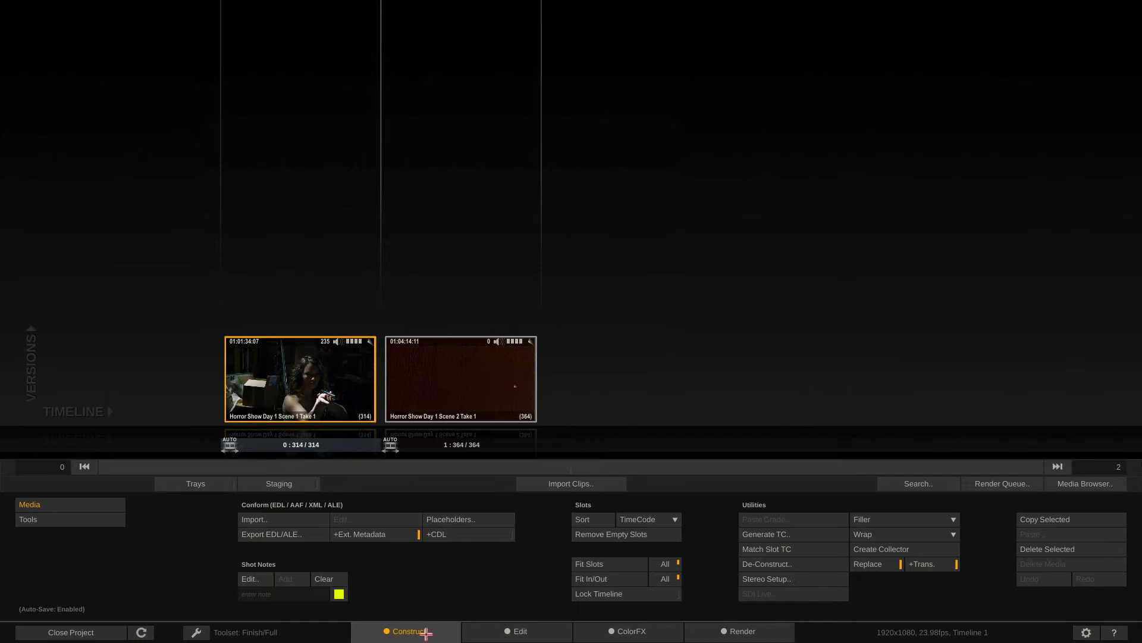
{"action": "left_click", "coordinate": [1085, 483]}
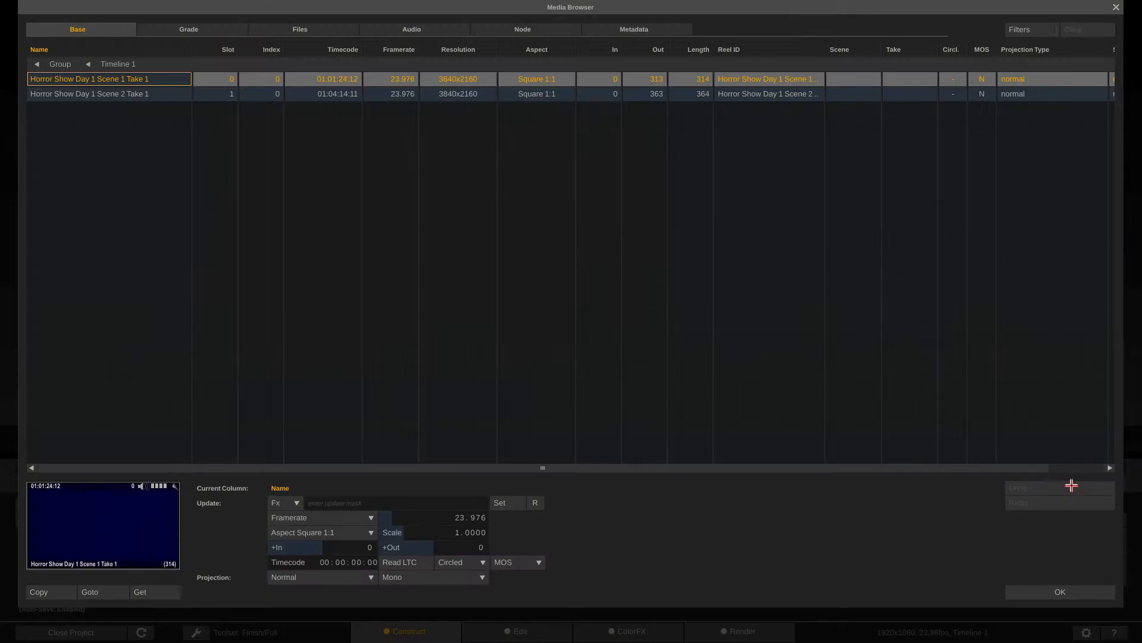
{"action": "mouse_move", "coordinate": [1071, 485]}
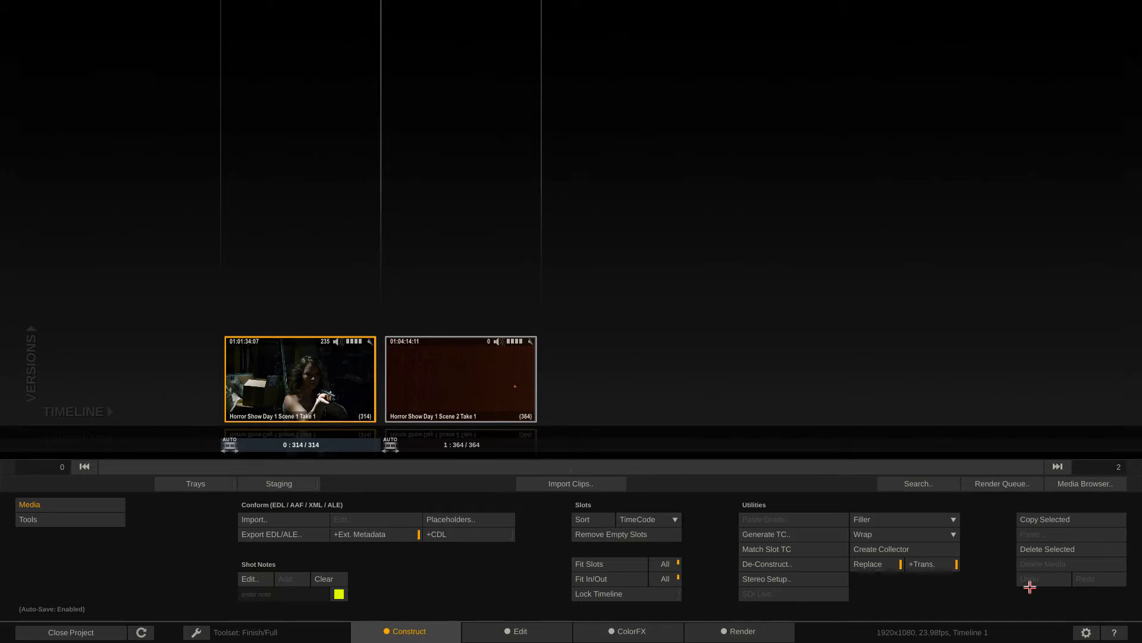
{"action": "left_click", "coordinate": [518, 631]}
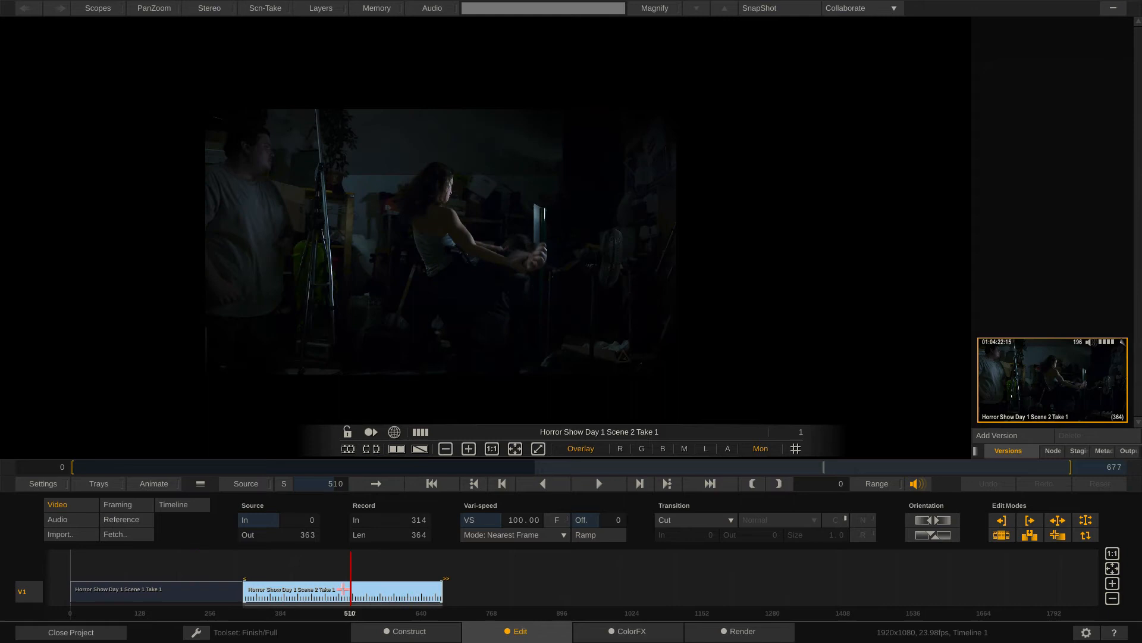
{"action": "left_click", "coordinate": [408, 630]}
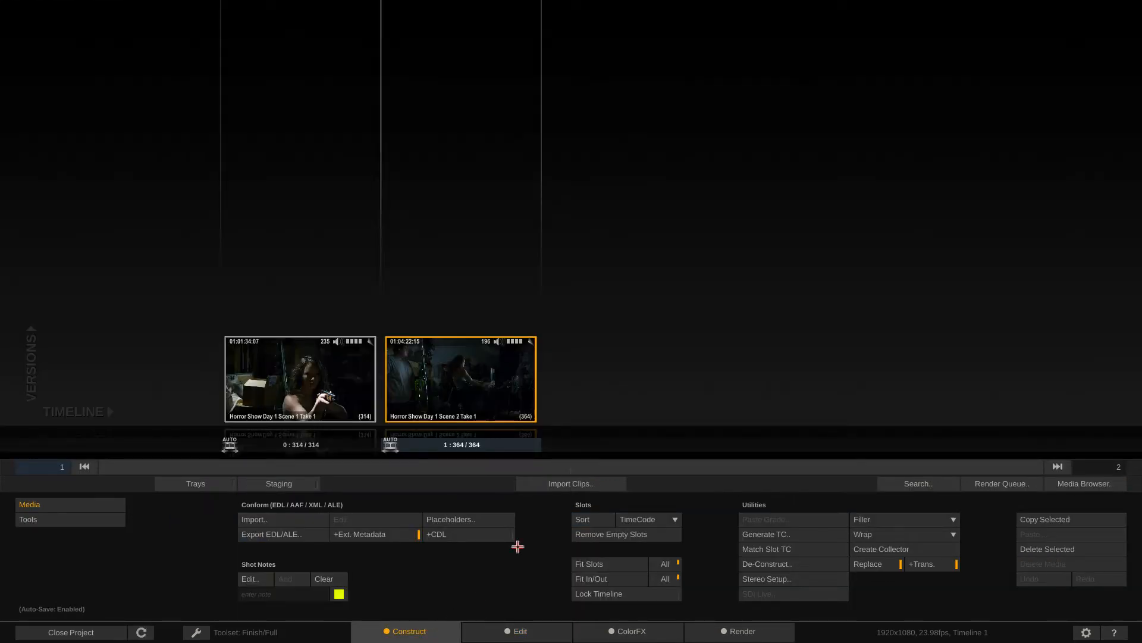
{"action": "mouse_move", "coordinate": [824, 467]}
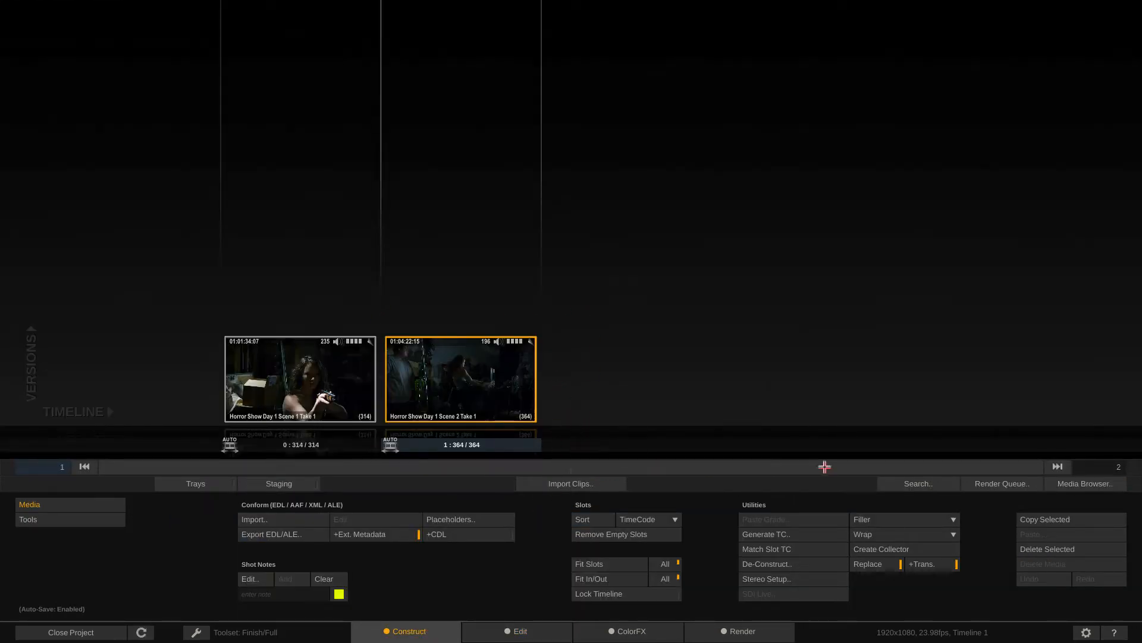
{"action": "left_click", "coordinate": [1084, 483]}
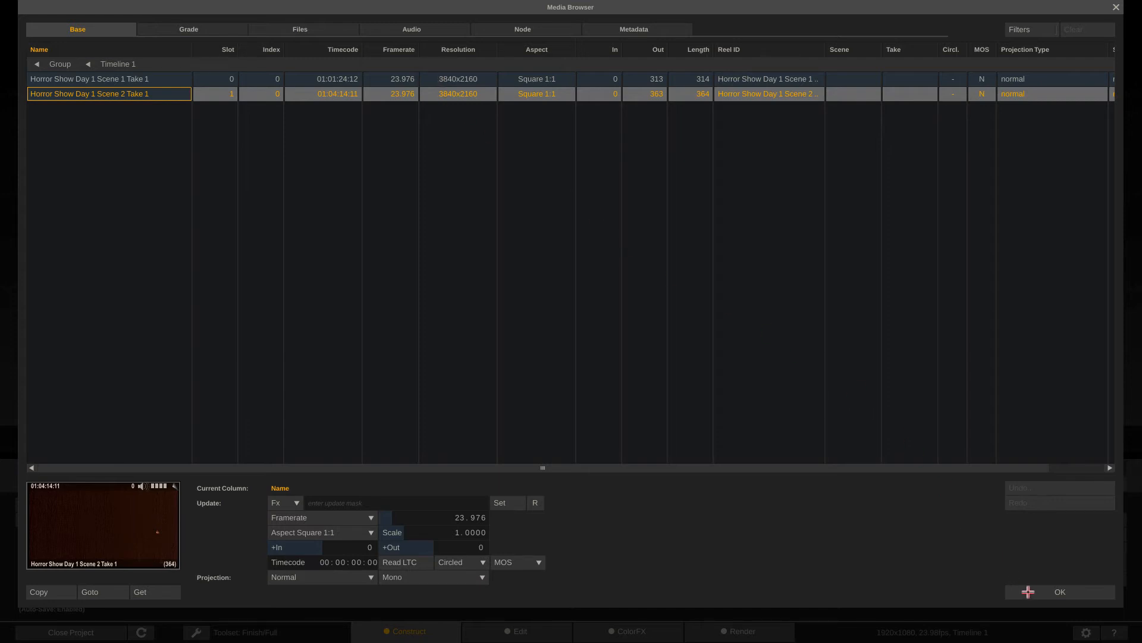
Close the Media Browser and view Scene 2 Take 1 at frame 433 in Edit.
{"action": "left_click", "coordinate": [520, 631]}
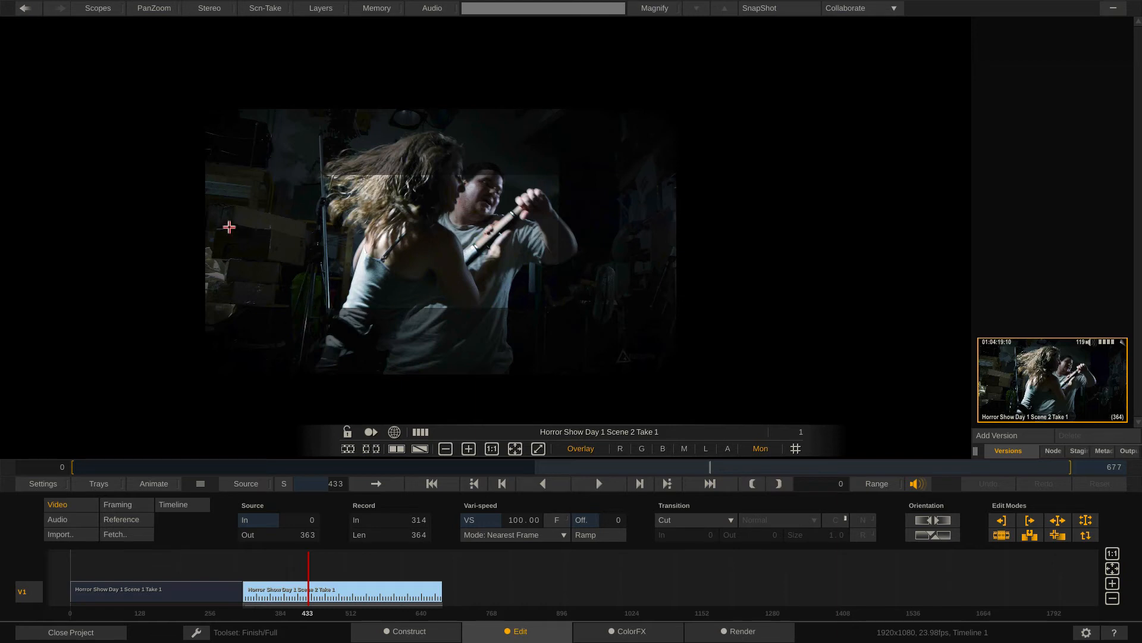
{"action": "mouse_move", "coordinate": [671, 269]}
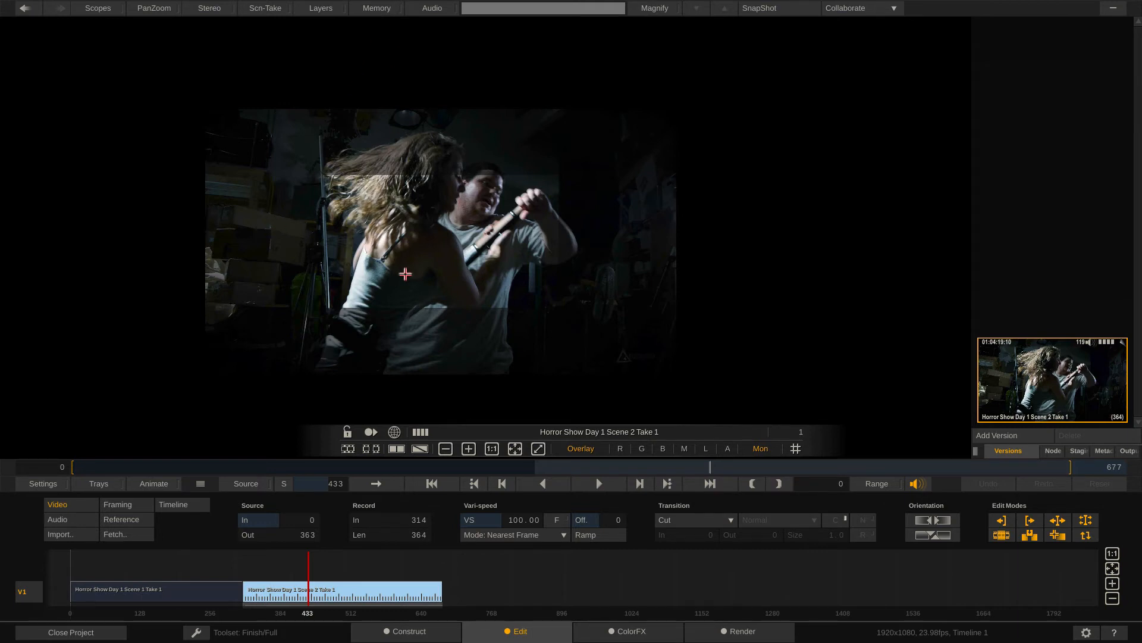
{"action": "mouse_move", "coordinate": [428, 272]}
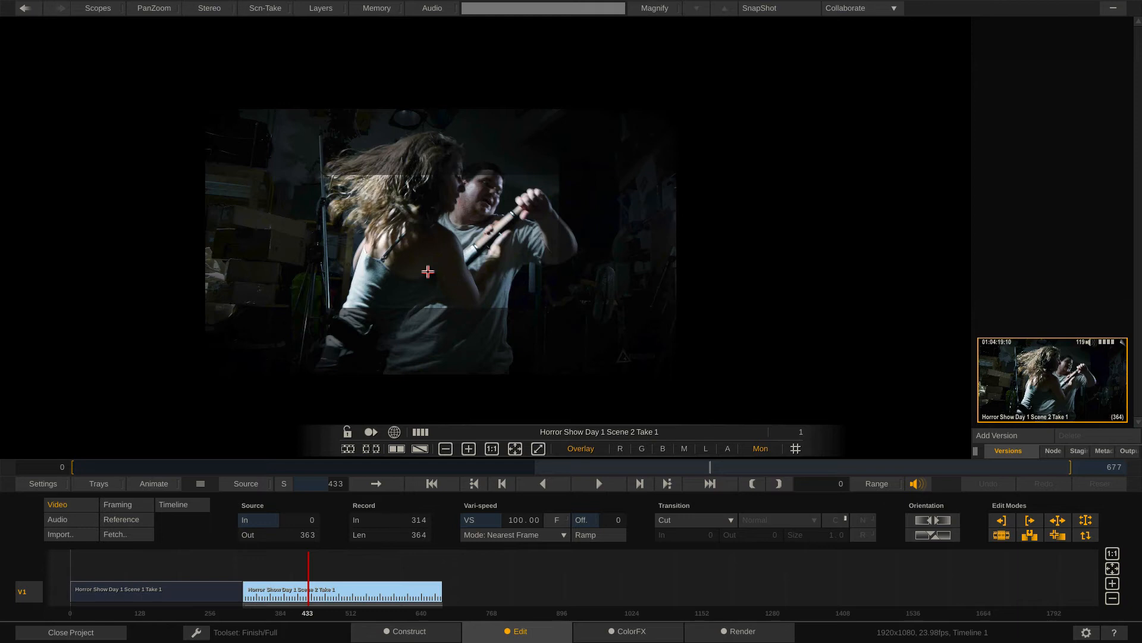
{"action": "mouse_move", "coordinate": [481, 198]}
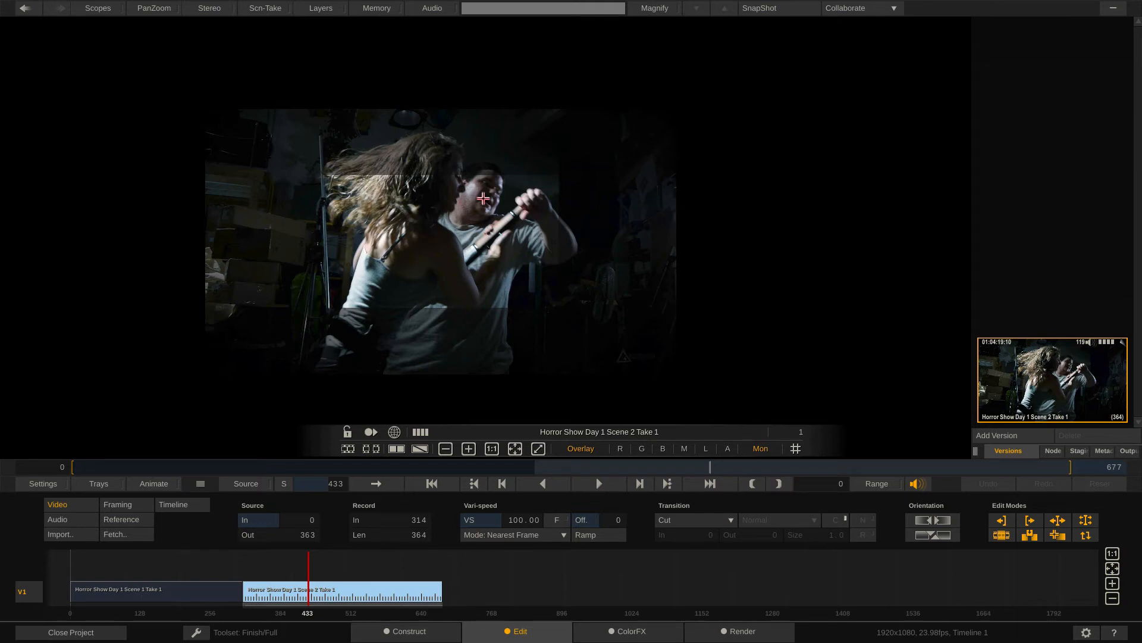
{"action": "mouse_move", "coordinate": [343, 184]}
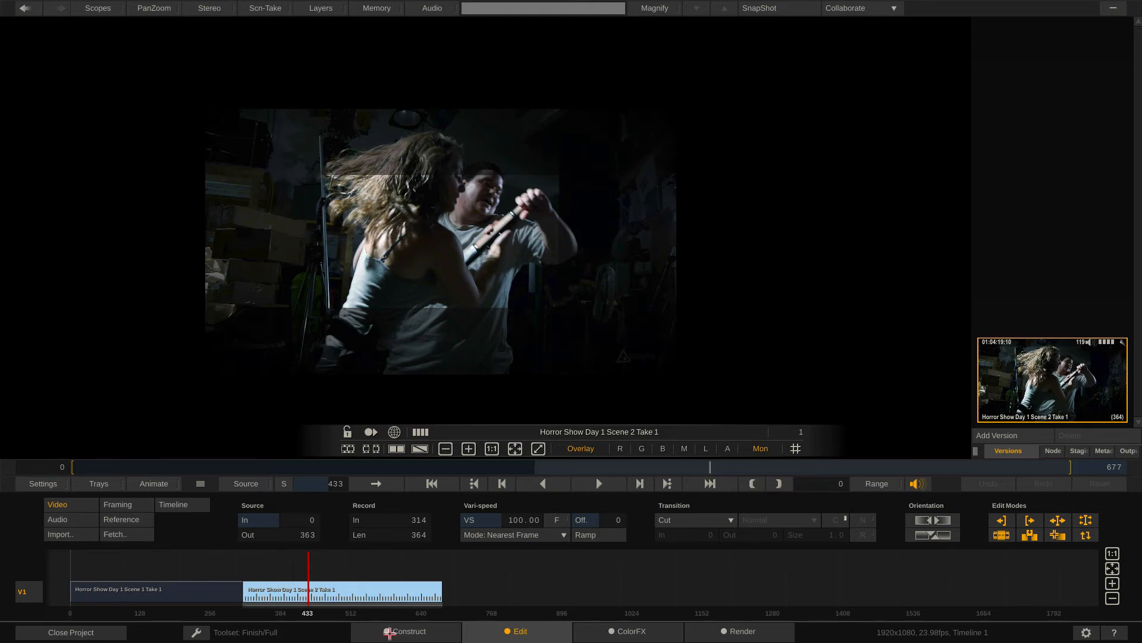
{"action": "left_click", "coordinate": [409, 630]}
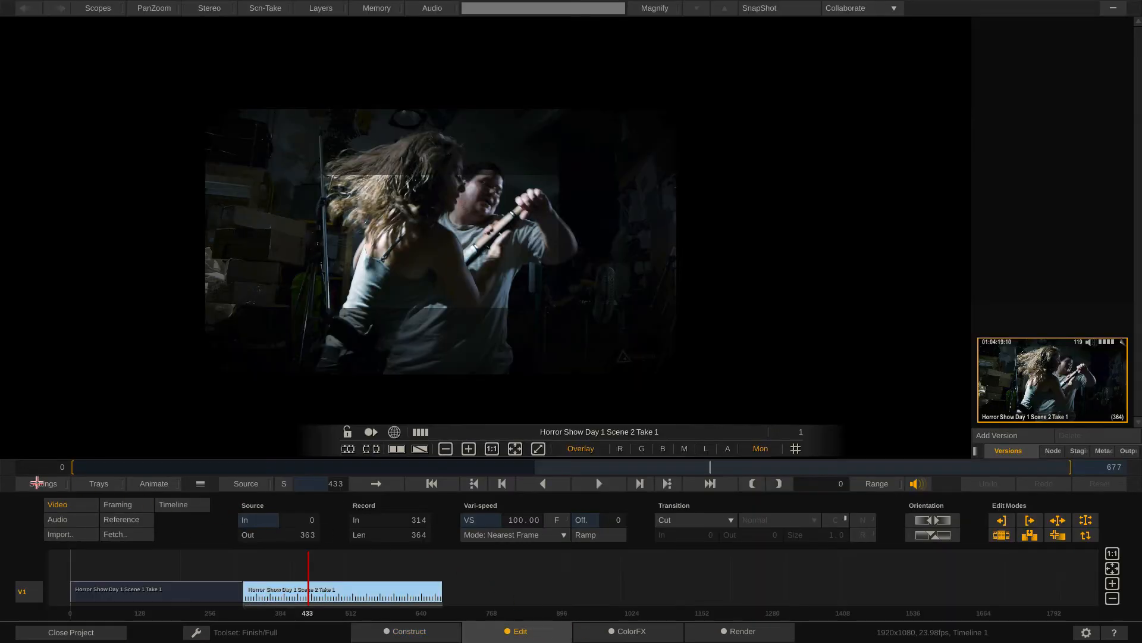
Open the viewer Settings panel and show the Guides options with the 1.78:1 HDTV preset.
{"action": "left_click", "coordinate": [631, 631]}
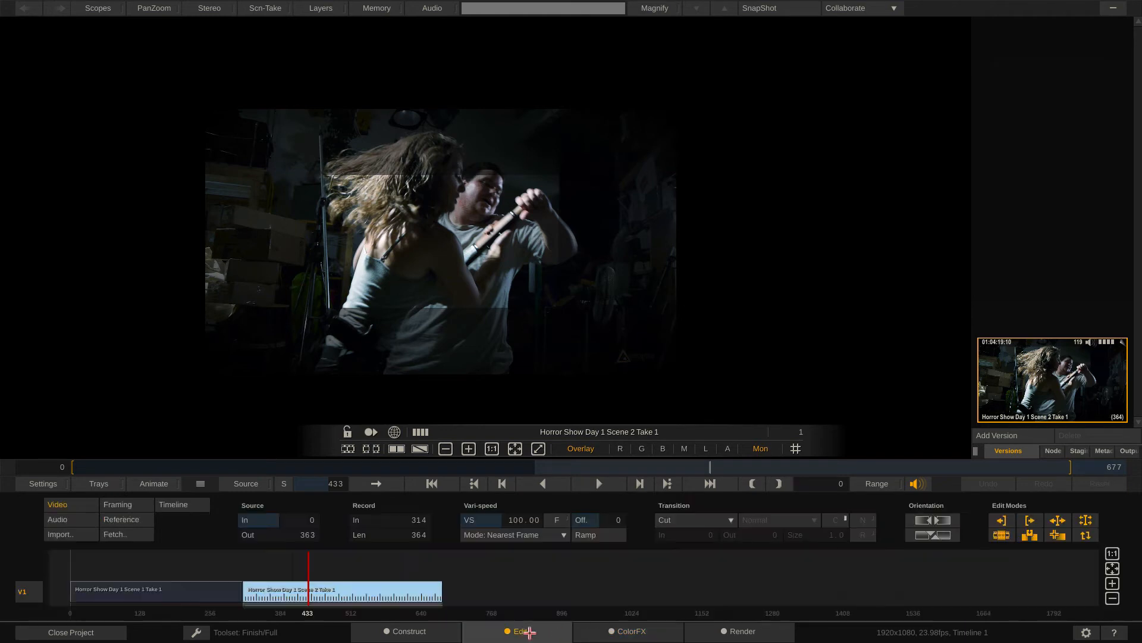
{"action": "left_click", "coordinate": [41, 483]}
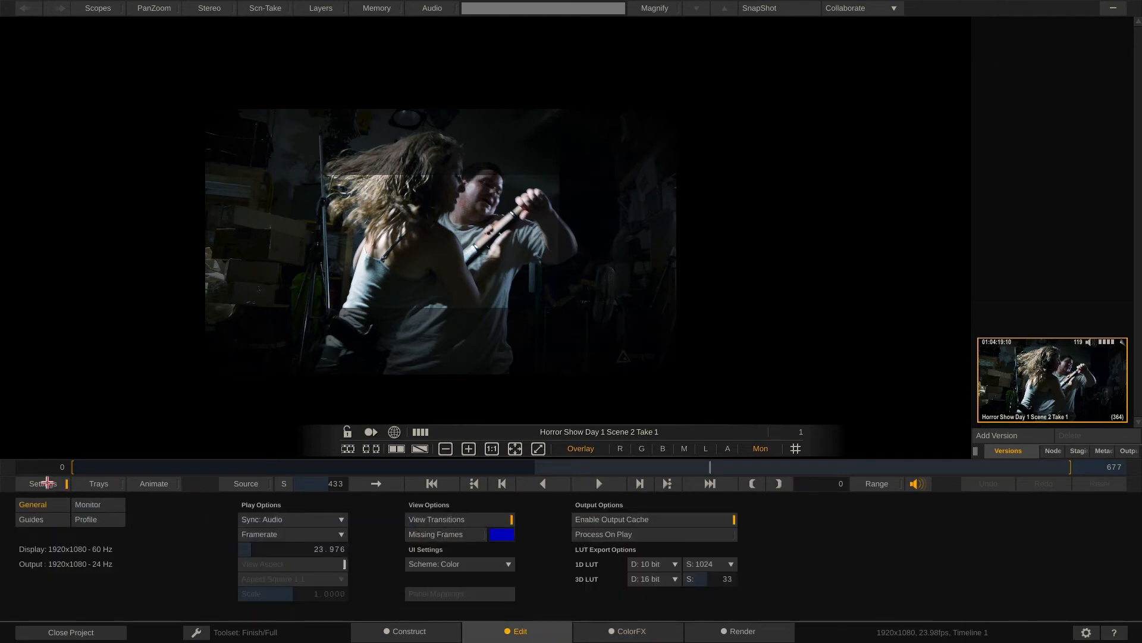
{"action": "left_click", "coordinate": [30, 519]}
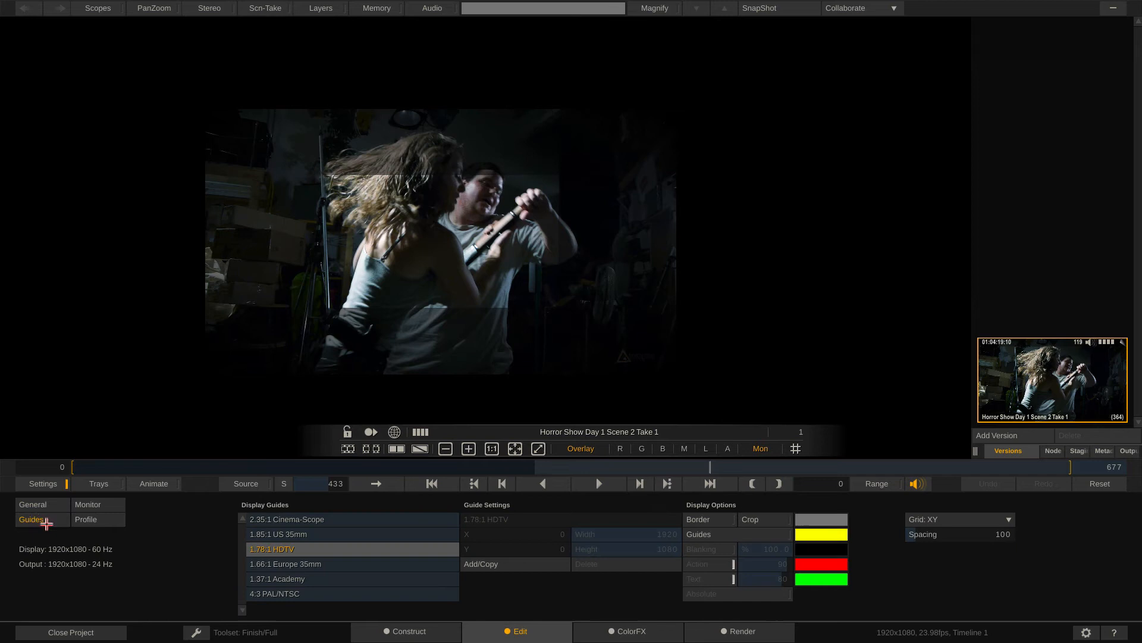
{"action": "mouse_move", "coordinate": [32, 519]}
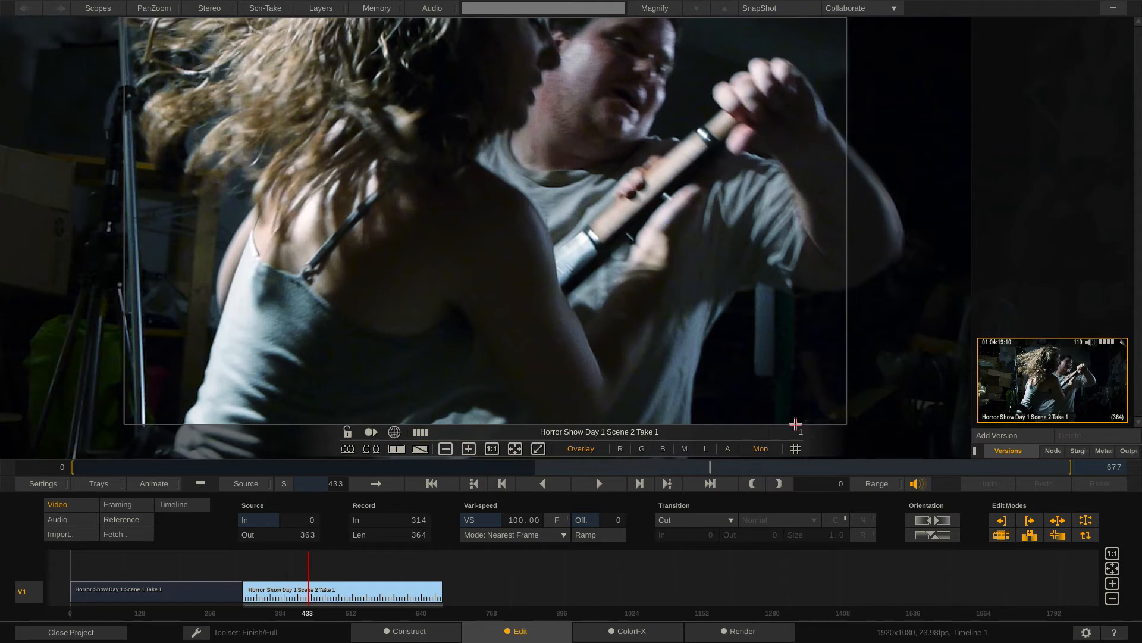
{"action": "mouse_move", "coordinate": [124, 74]}
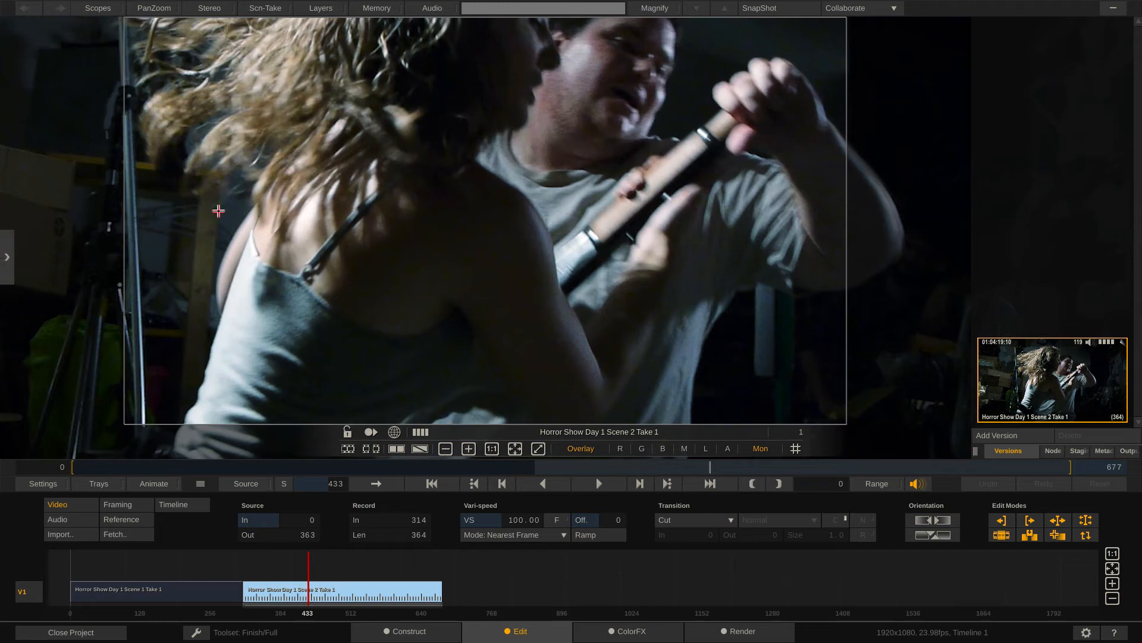
{"action": "mouse_move", "coordinate": [464, 281]}
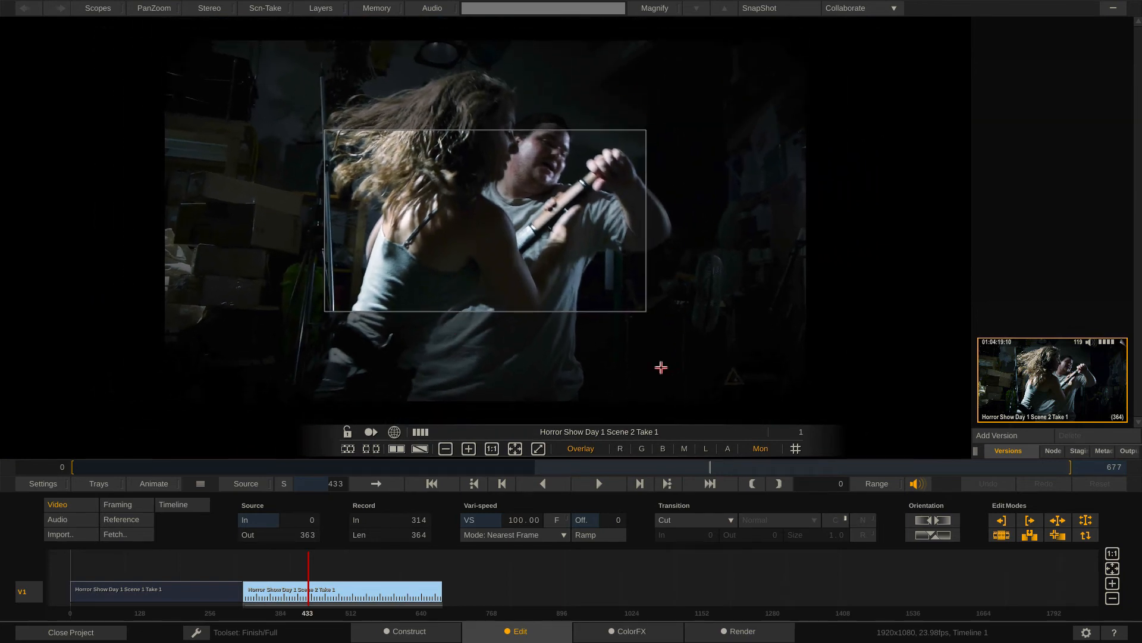
{"action": "mouse_move", "coordinate": [671, 371]}
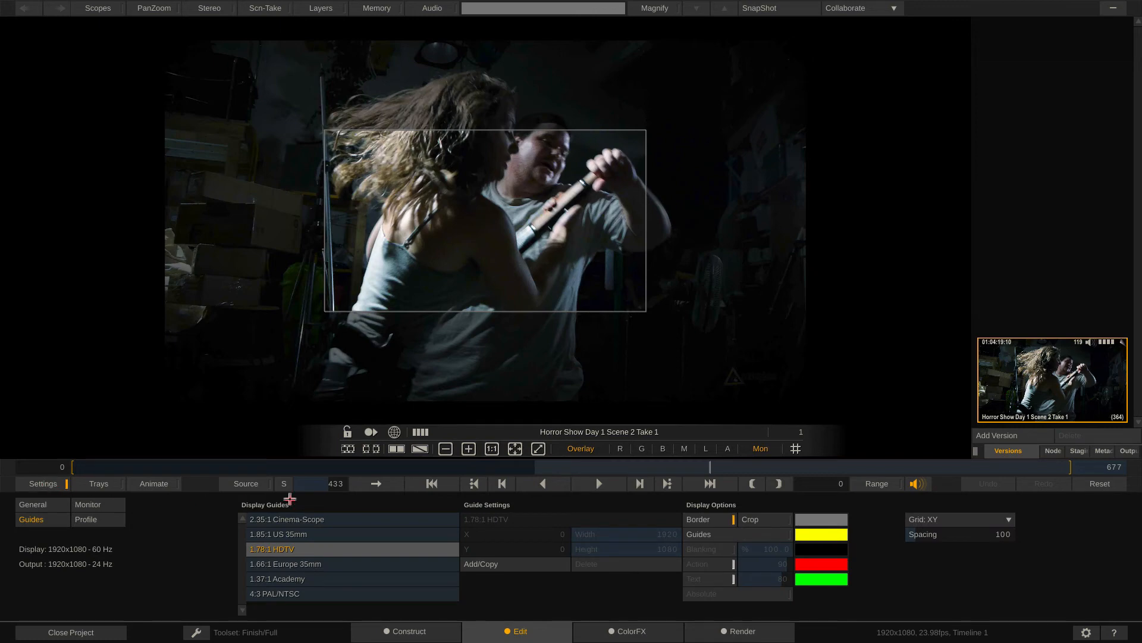
Turn on the guide Border to overlay the HD frame on the Scene 2 clip.
{"action": "left_click", "coordinate": [750, 519]}
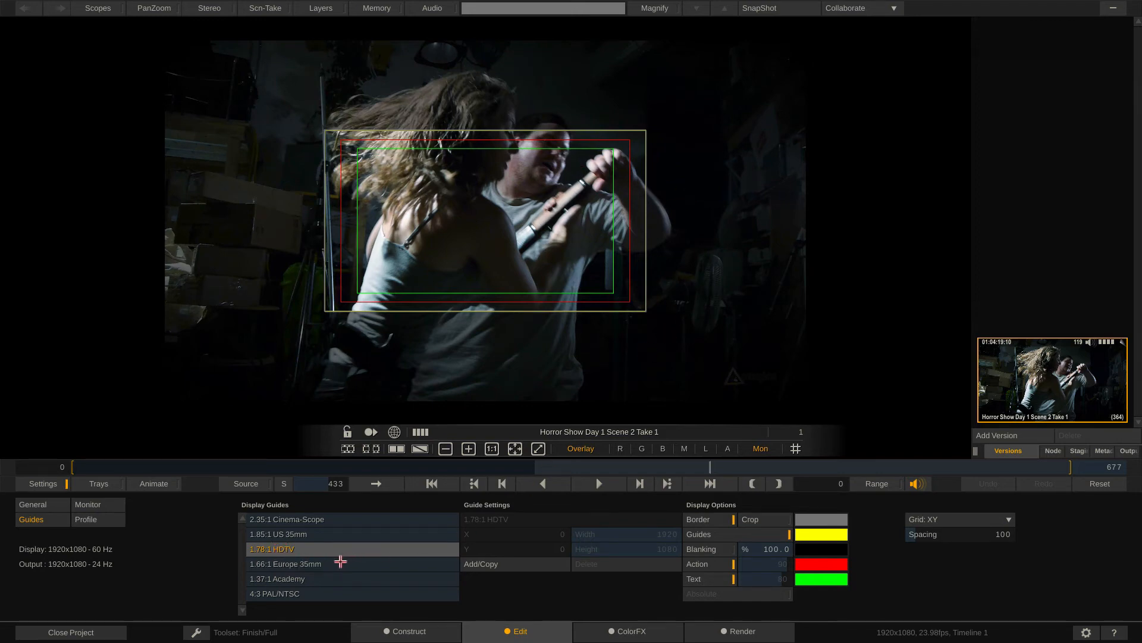
Try the 2.35:1 Cinema-Scope guide, then switch guides off, keeping only the HD border.
{"action": "left_click", "coordinate": [286, 519]}
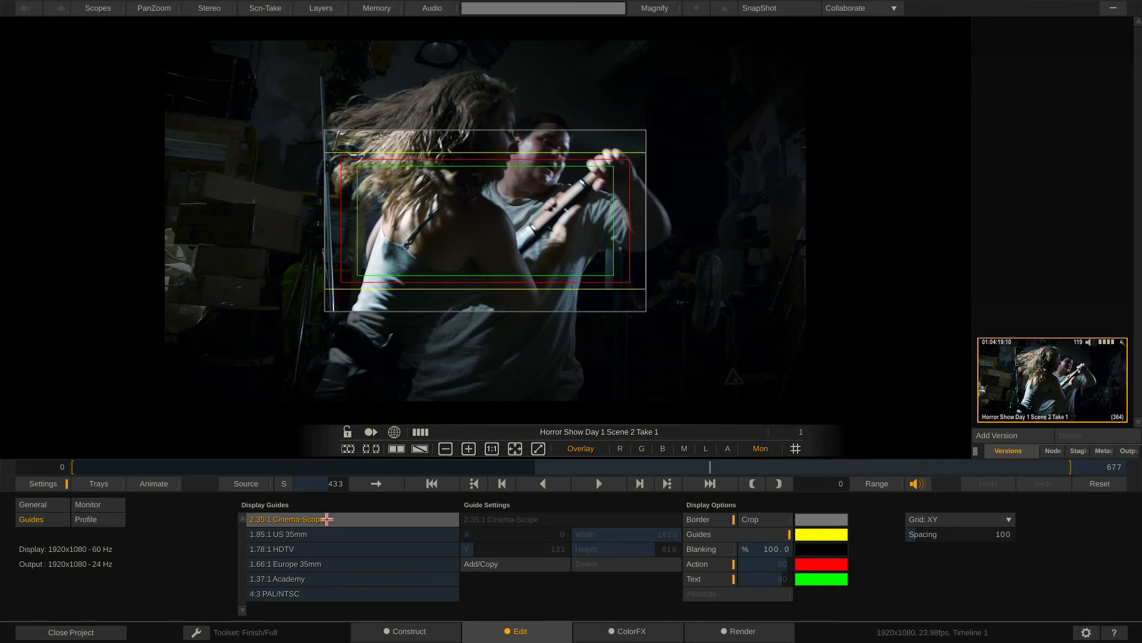
{"action": "left_click", "coordinate": [272, 549]}
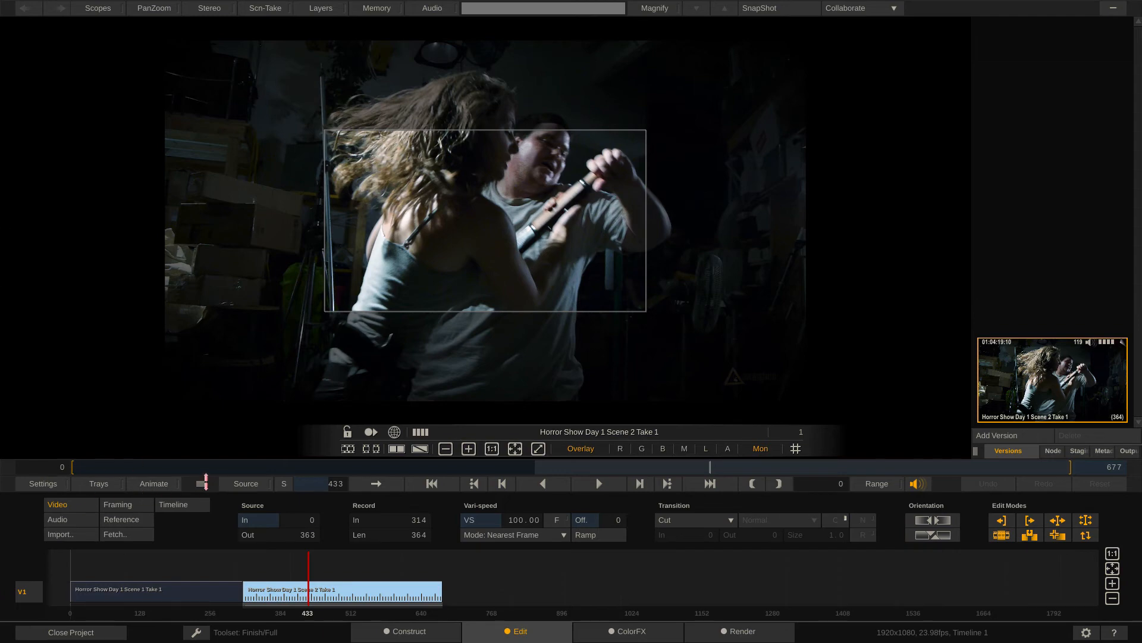
Look at the clip's Framing choices, then move to Construct showing both horror clips.
{"action": "left_click", "coordinate": [117, 504]}
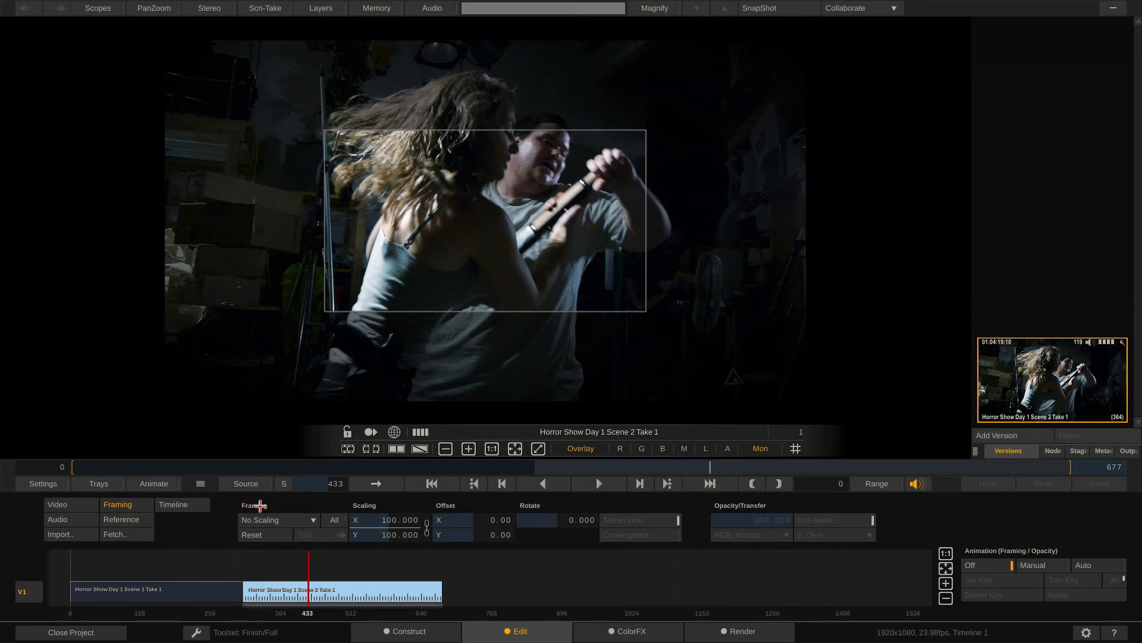
{"action": "mouse_move", "coordinate": [278, 520]}
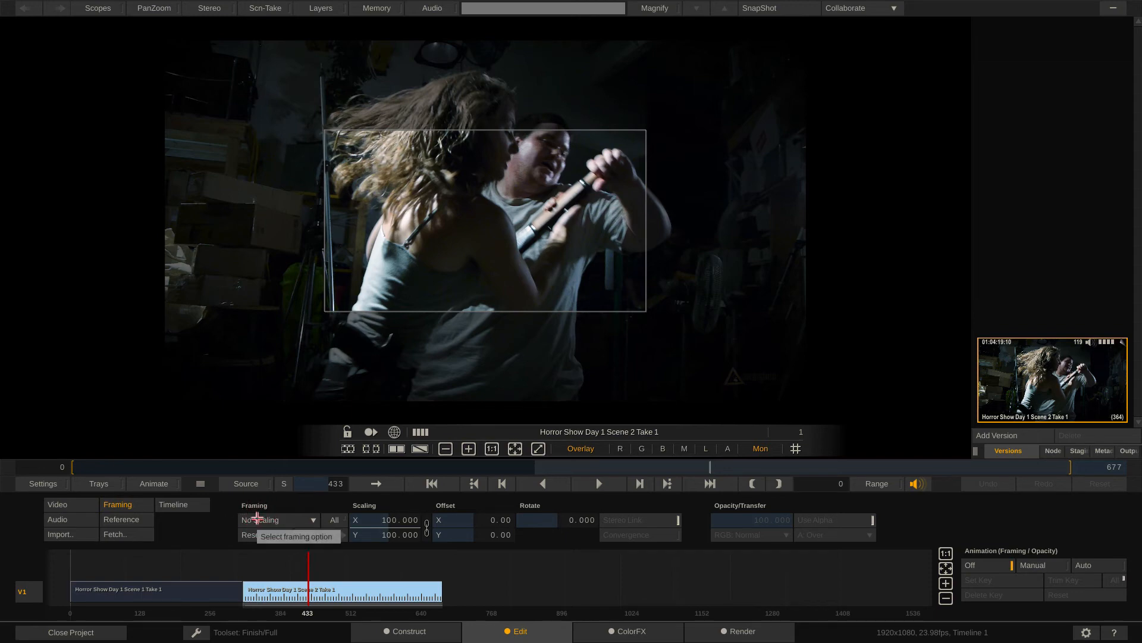
{"action": "left_click", "coordinate": [279, 519]}
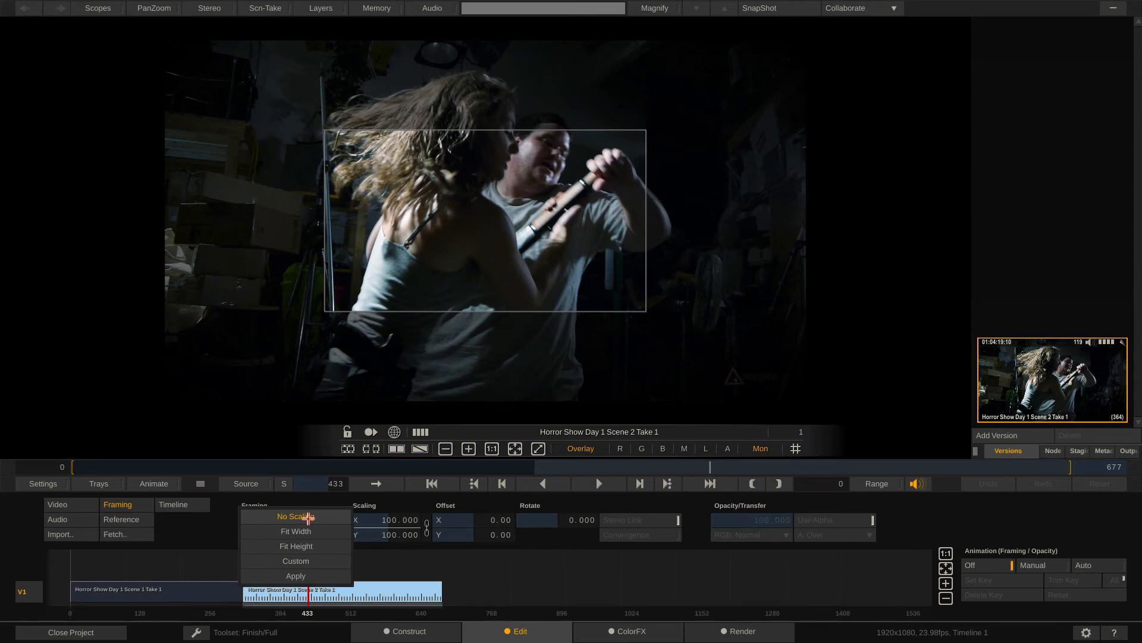
{"action": "left_click", "coordinate": [406, 630]}
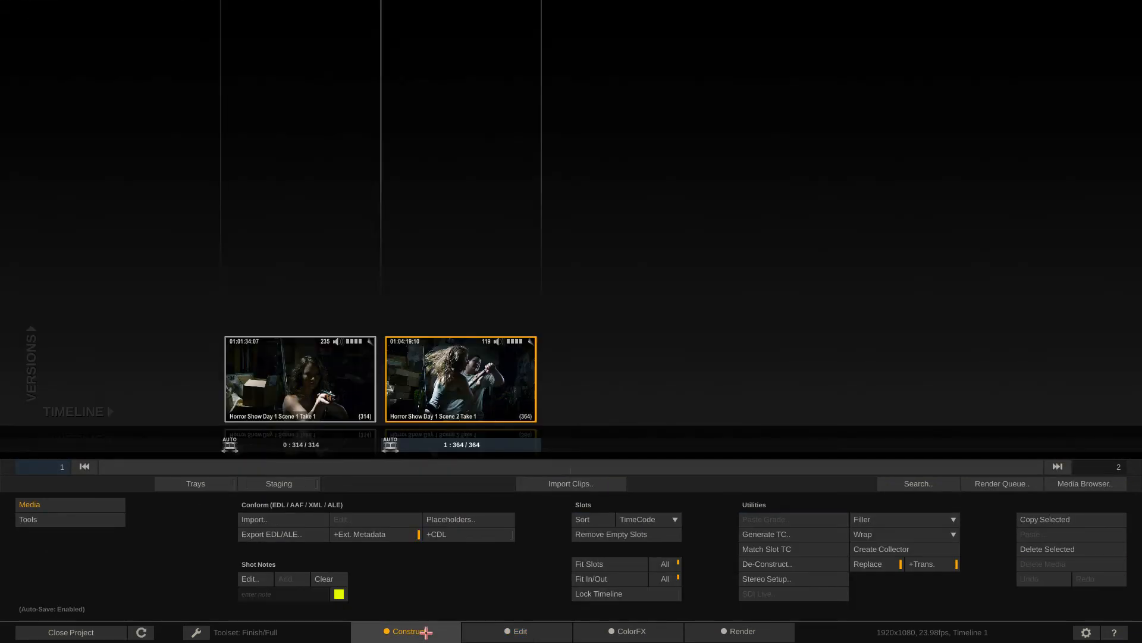
Browse Import Clips to Horror Show Card 2 and set import framing to Fit Width.
{"action": "left_click", "coordinate": [570, 483]}
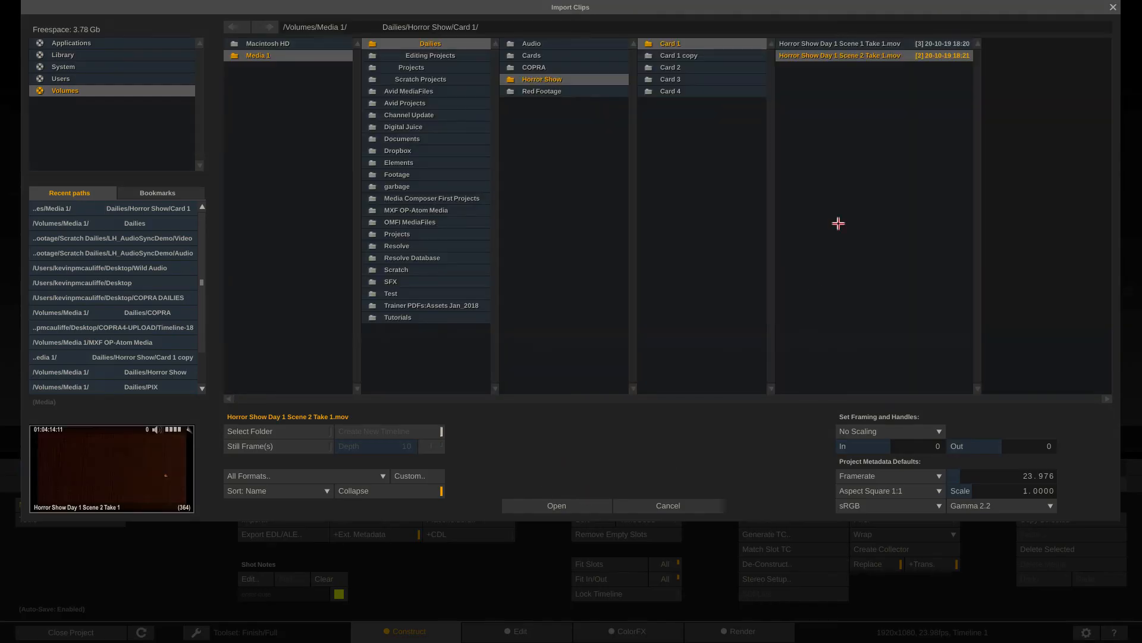
{"action": "left_click", "coordinate": [678, 55]}
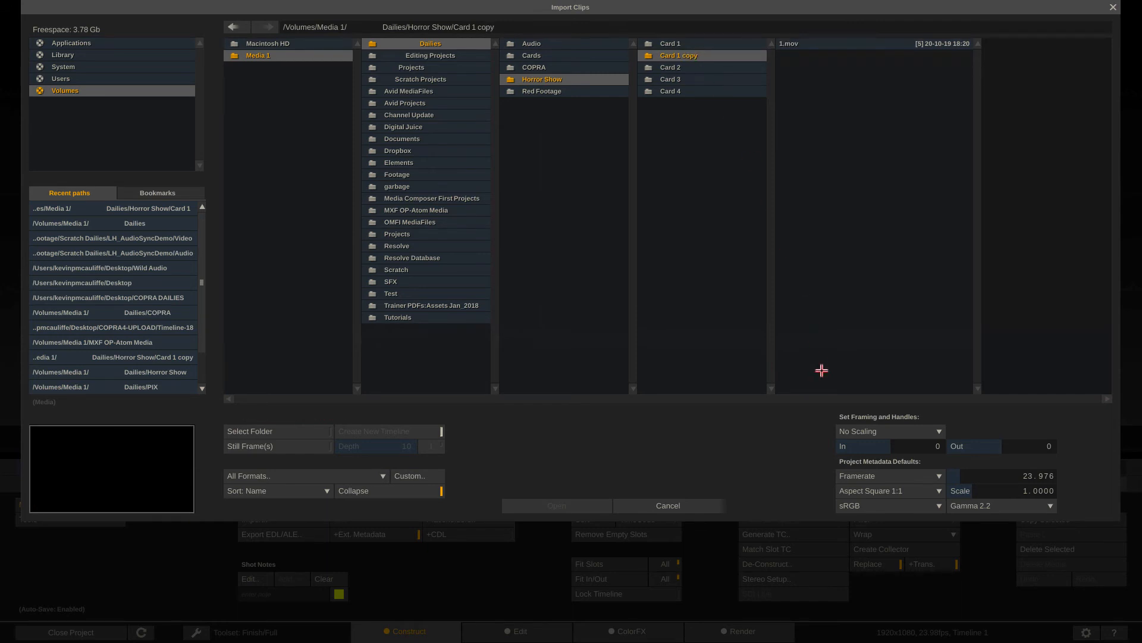
{"action": "left_click", "coordinate": [669, 68]}
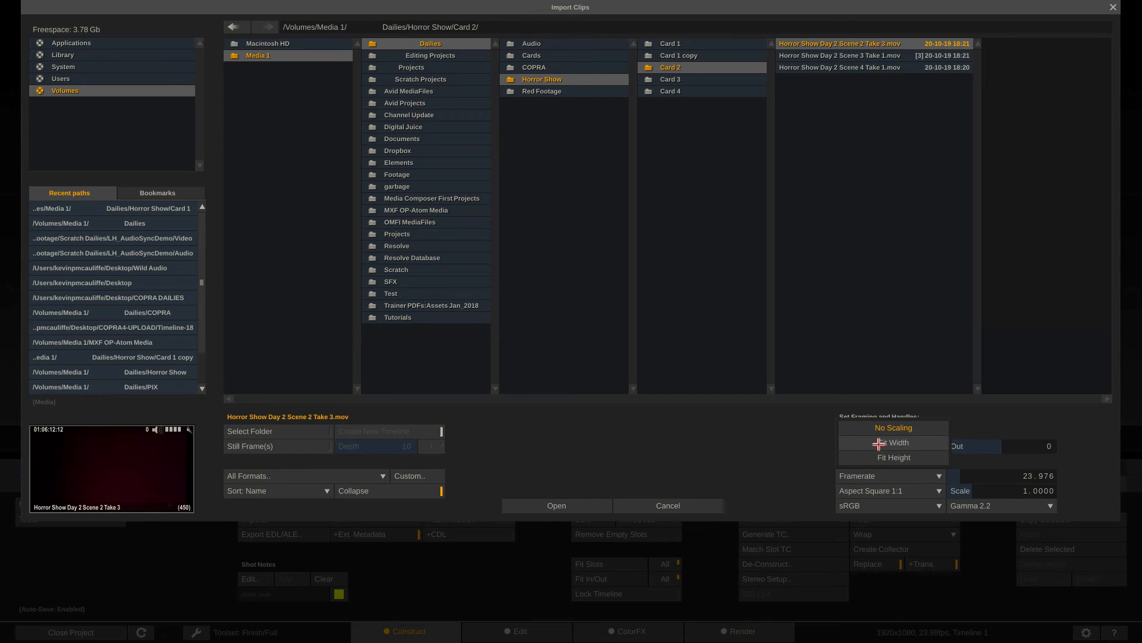
{"action": "left_click", "coordinate": [897, 443]}
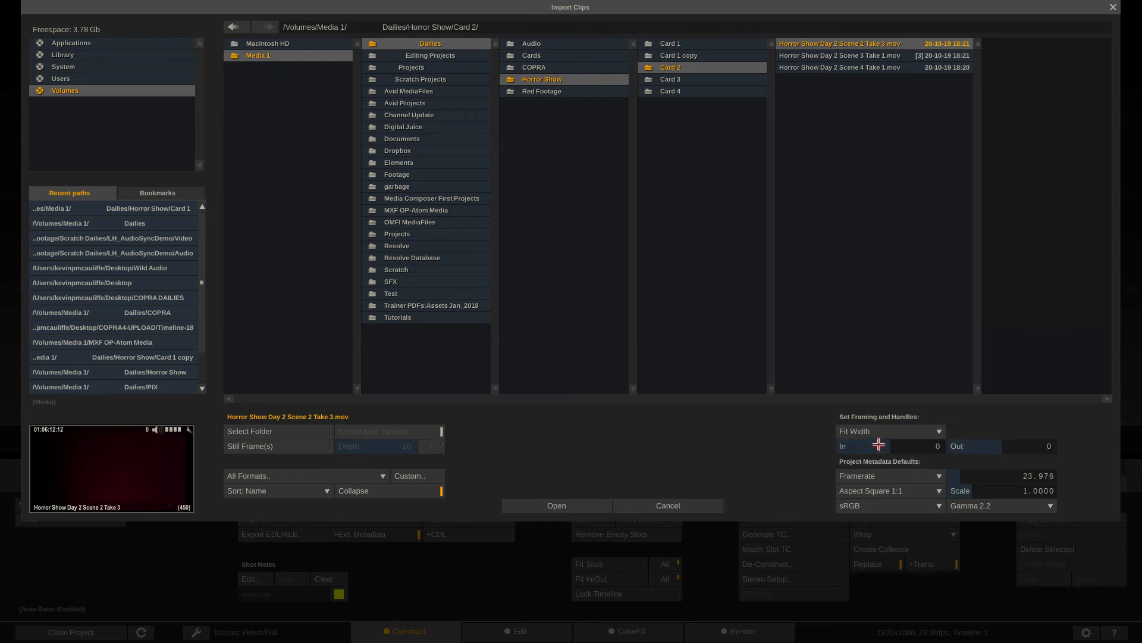
{"action": "mouse_move", "coordinate": [880, 445]}
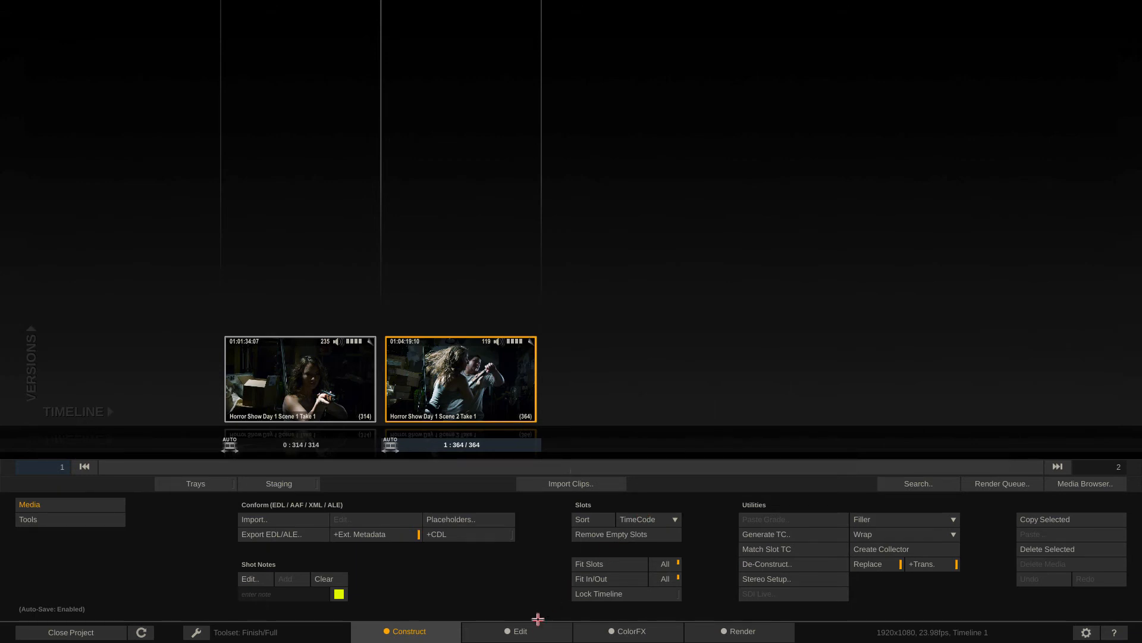
Back in the Edit module, set Scene 2 Take 1's framing to Fit Width (50%).
{"action": "left_click", "coordinate": [518, 631]}
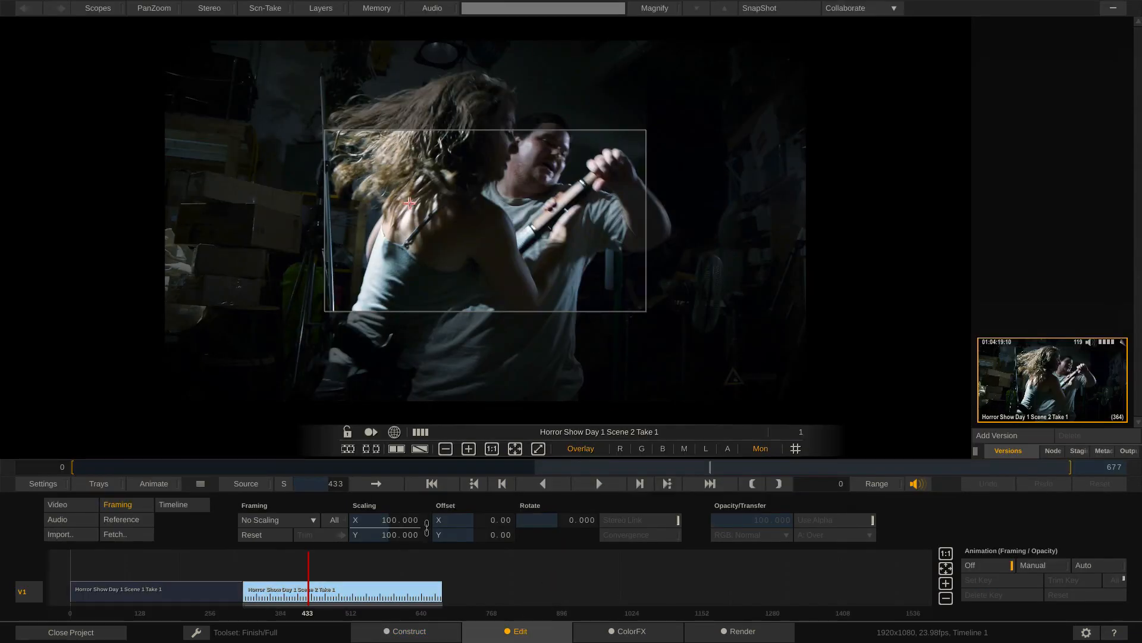
{"action": "mouse_move", "coordinate": [263, 514]}
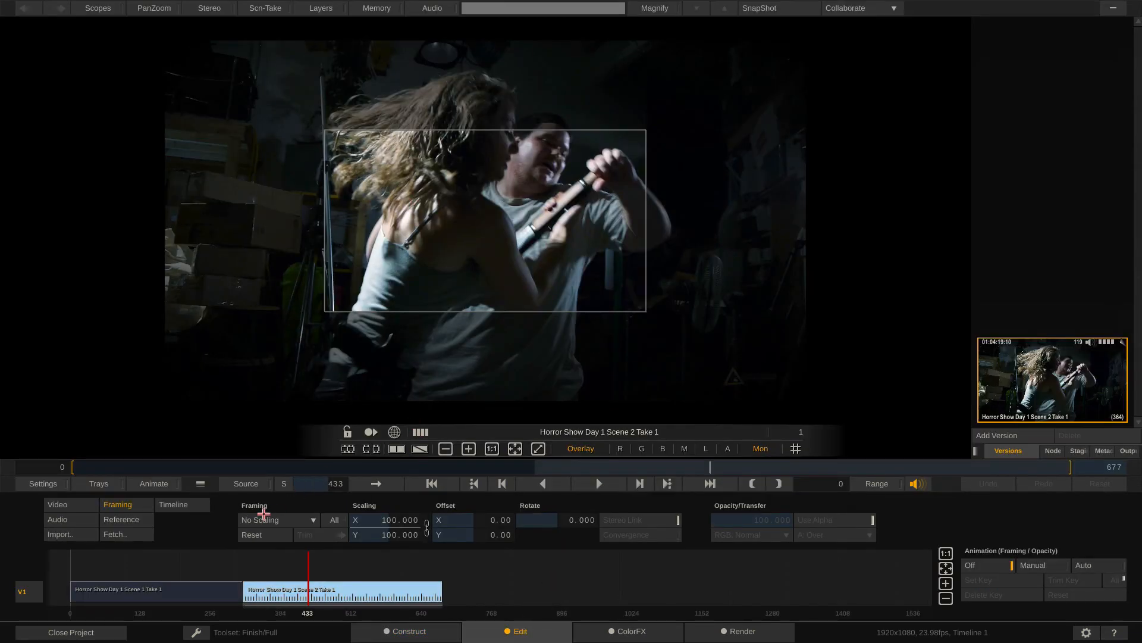
{"action": "left_click", "coordinate": [277, 519]}
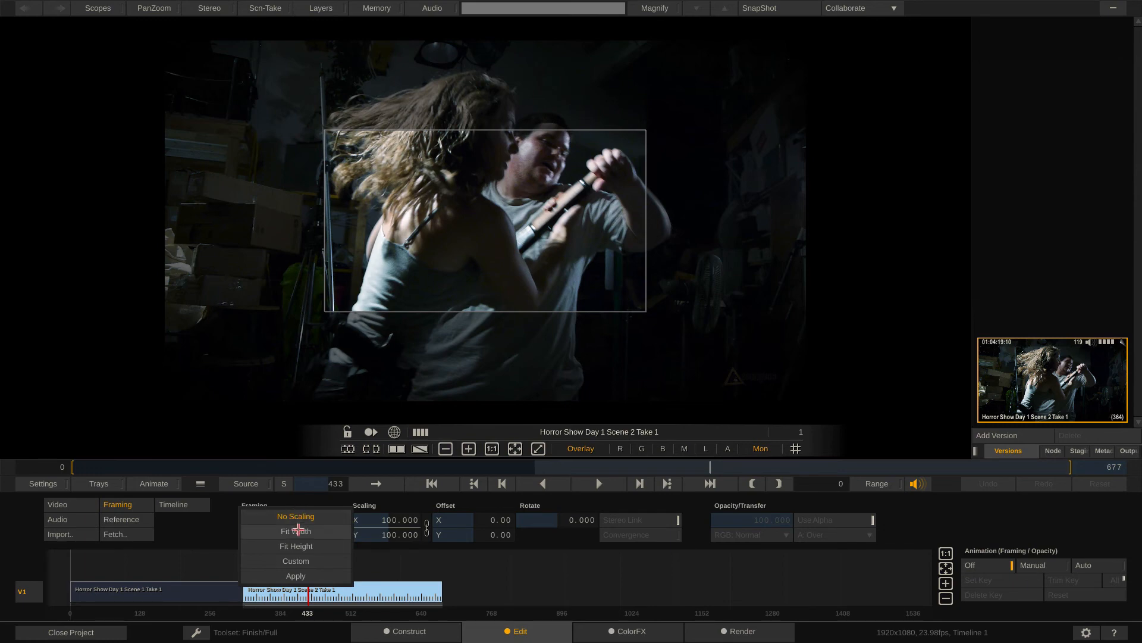
{"action": "left_click", "coordinate": [296, 530]}
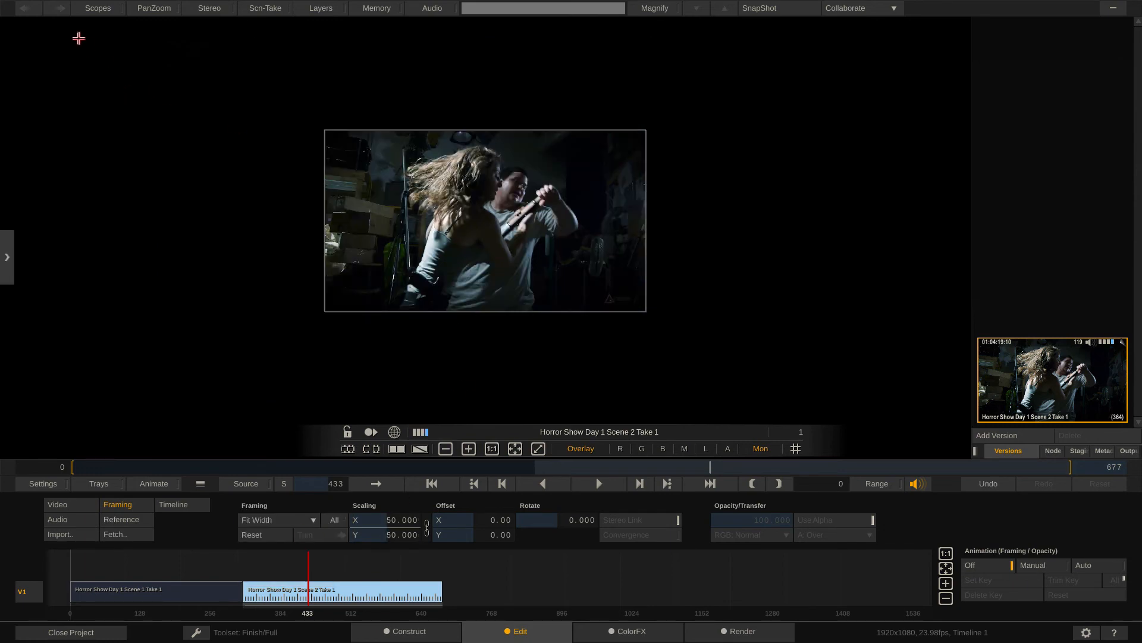
{"action": "mouse_move", "coordinate": [331, 212]}
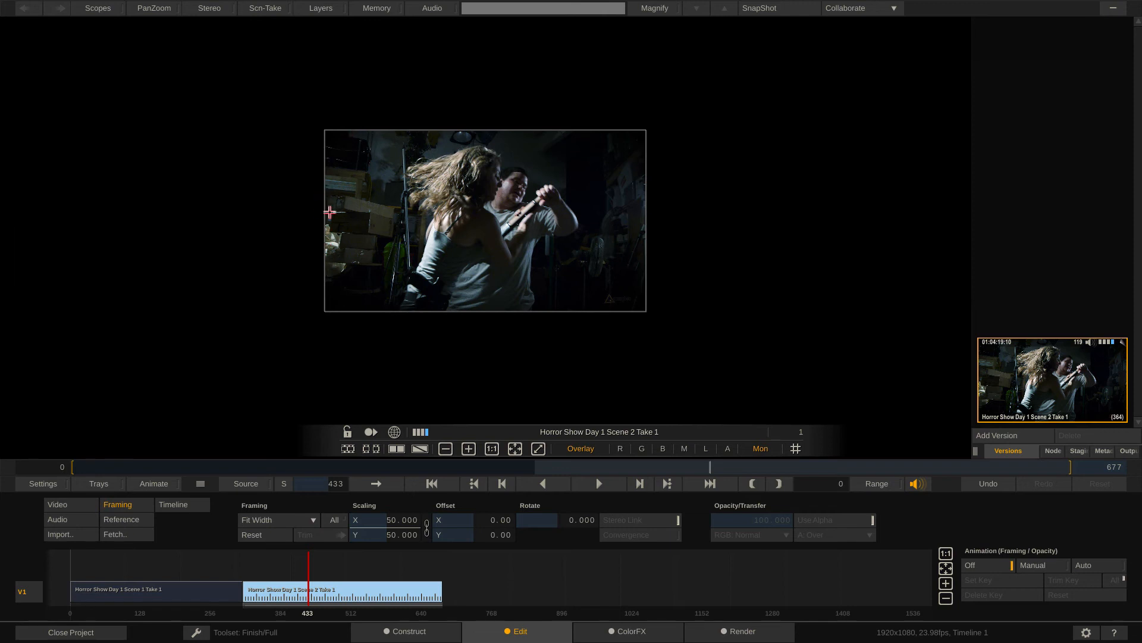
{"action": "mouse_move", "coordinate": [644, 133]}
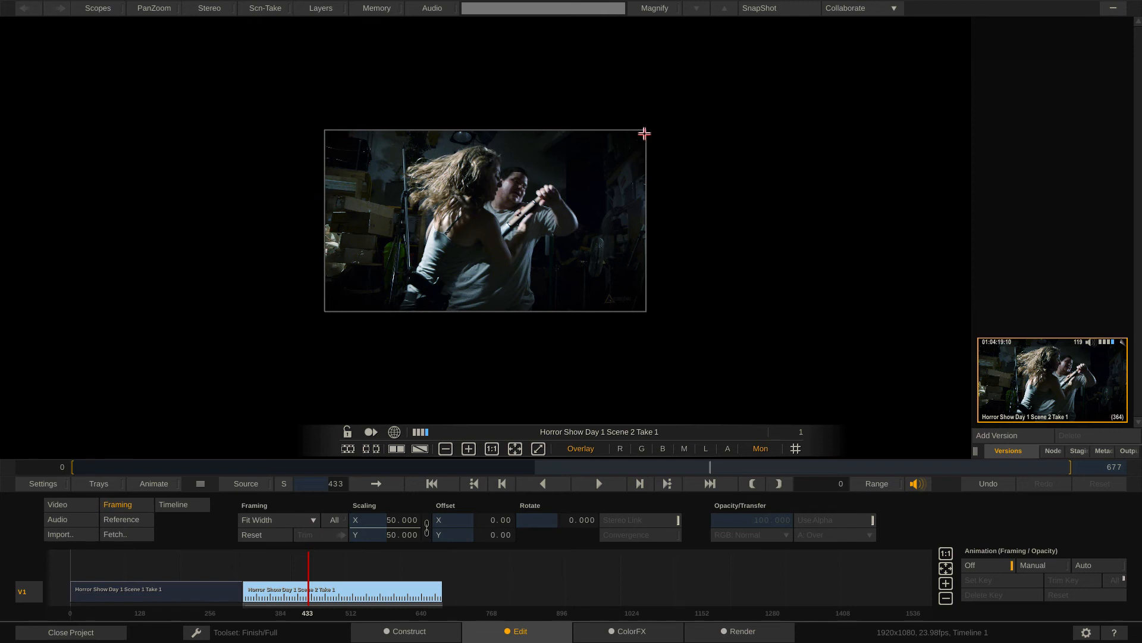
{"action": "mouse_move", "coordinate": [619, 312]}
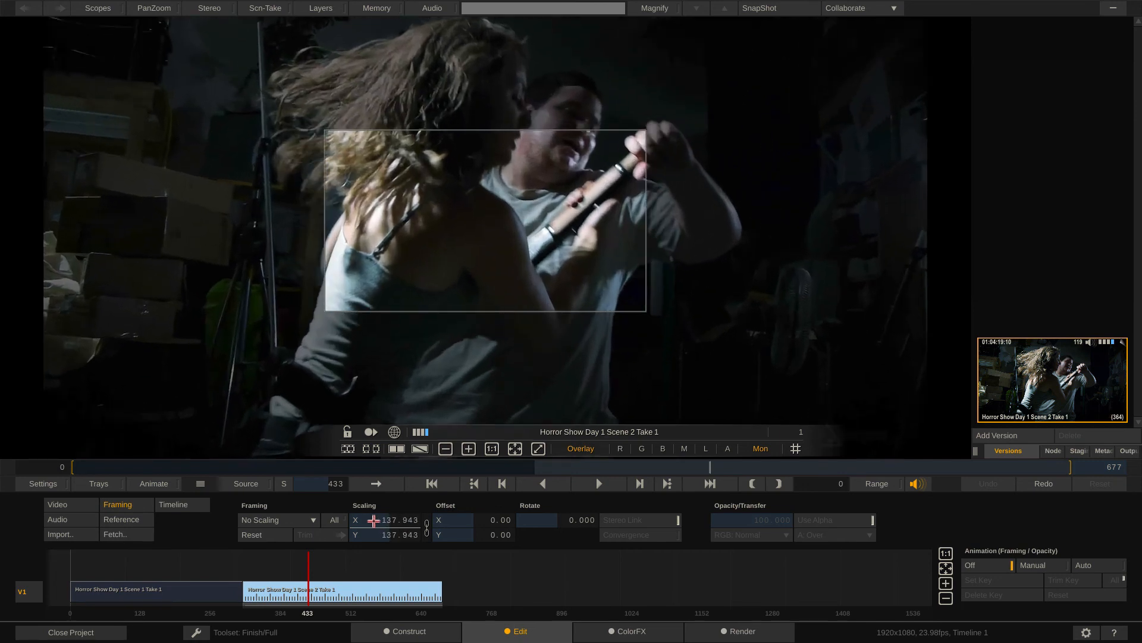
Drag Scene 2 Take 1's scaling up past the frame, then down to about 64.3%.
{"action": "left_click_drag", "start_coordinate": [389, 520], "coordinate": [408, 519]}
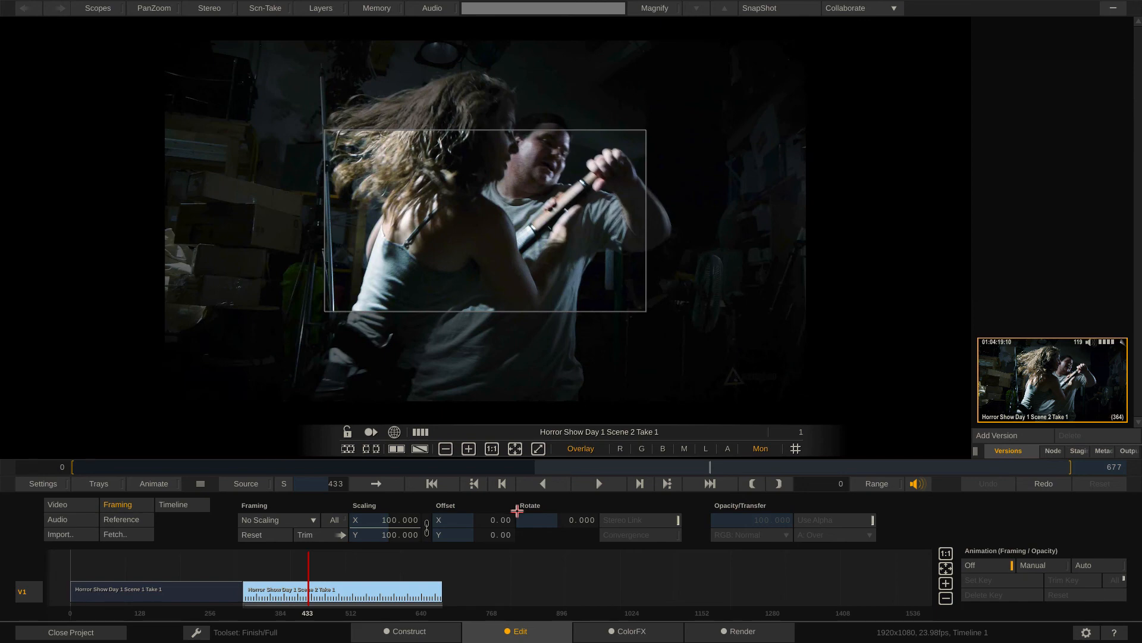
{"action": "mouse_move", "coordinate": [510, 504]}
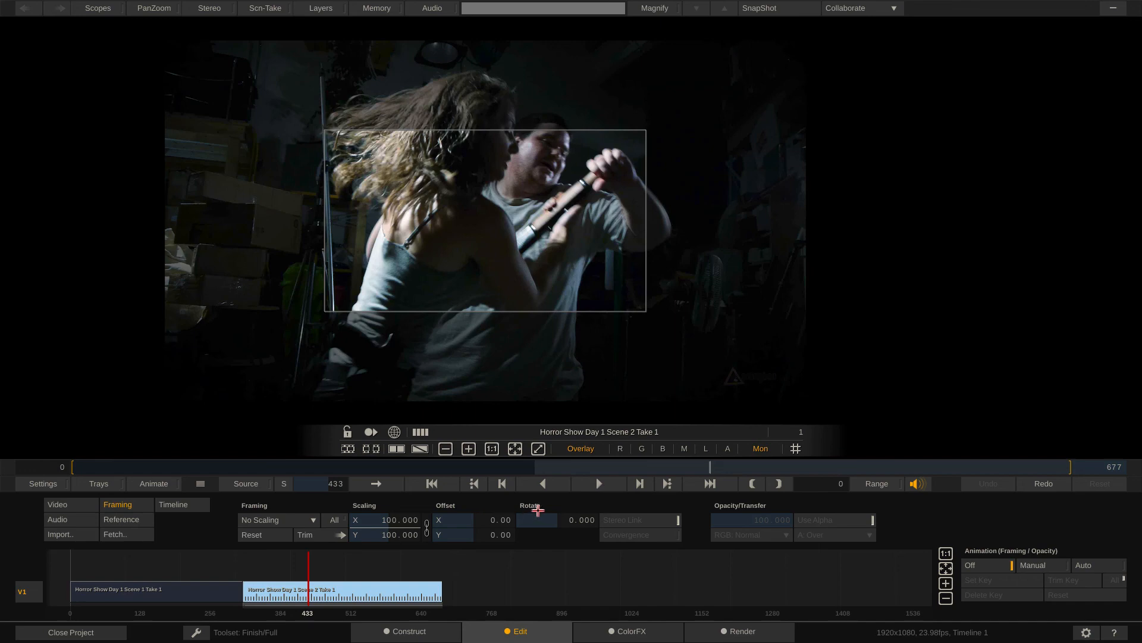
{"action": "mouse_move", "coordinate": [428, 304]}
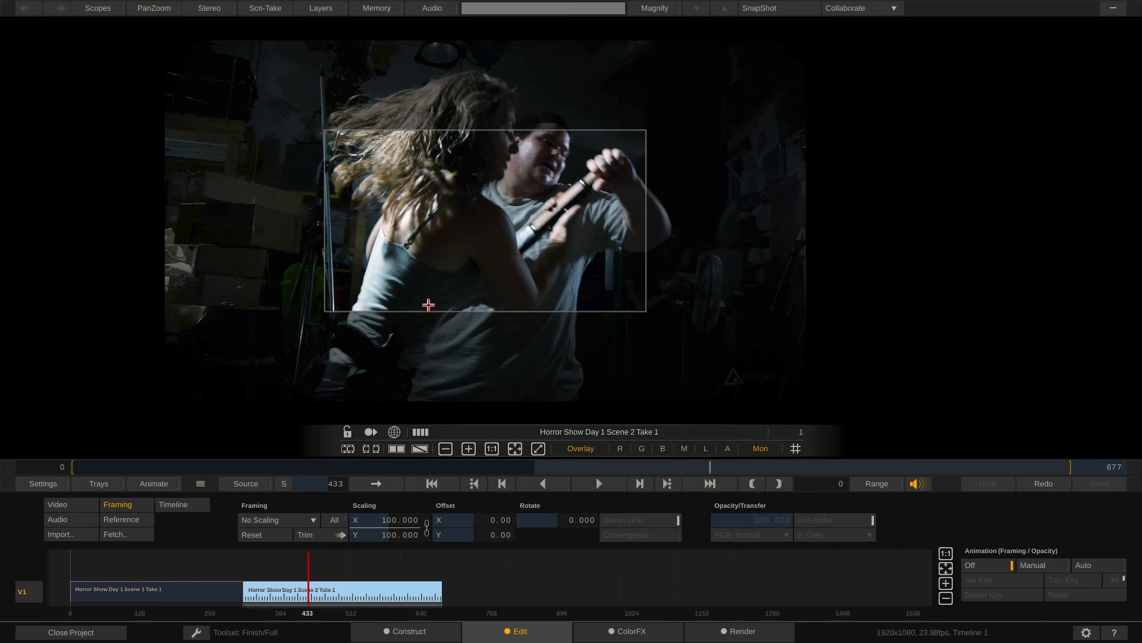
{"action": "mouse_move", "coordinate": [412, 531]}
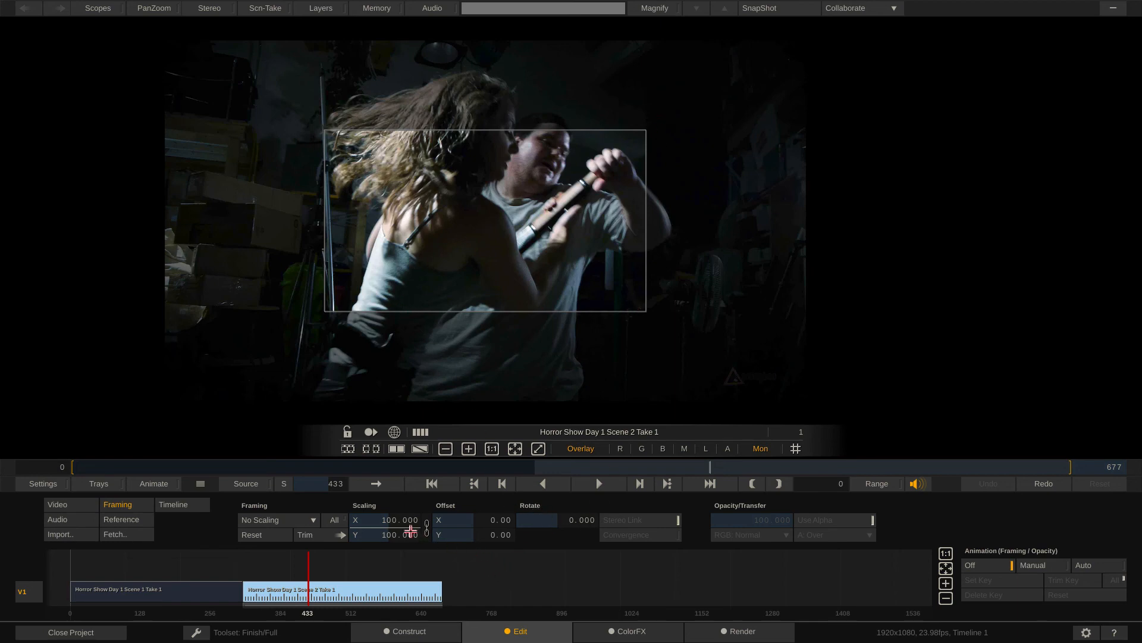
{"action": "left_click_drag", "start_coordinate": [408, 526], "coordinate": [408, 535]}
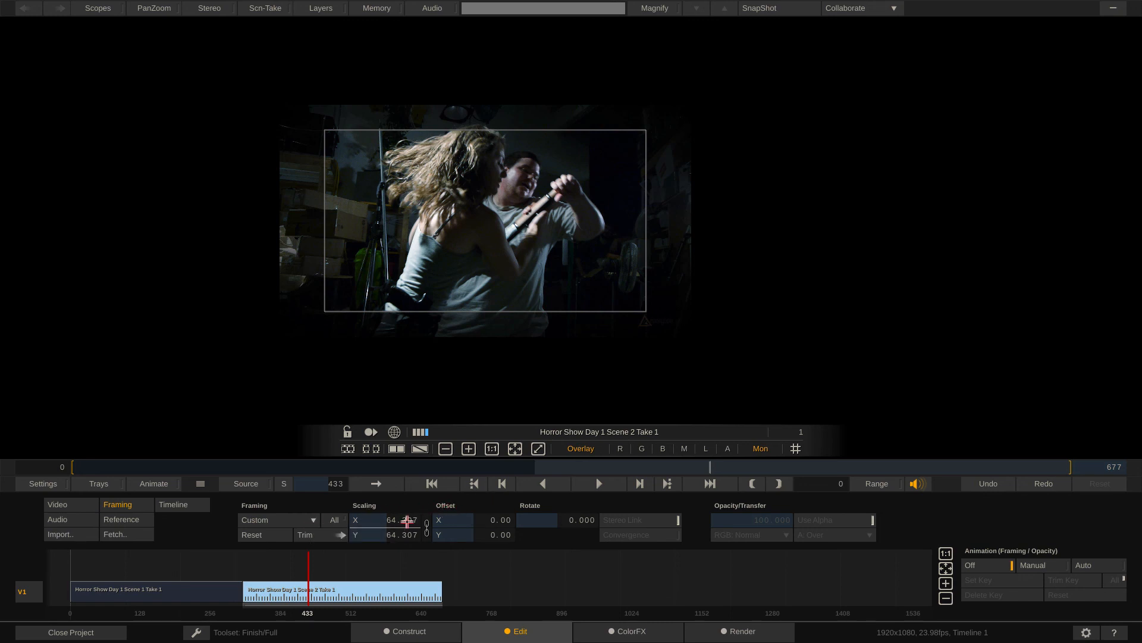
Restore Scene 2 Take 1 to Fit Width and set the first clip's framing to Fit Width.
{"action": "left_click", "coordinate": [392, 519]}
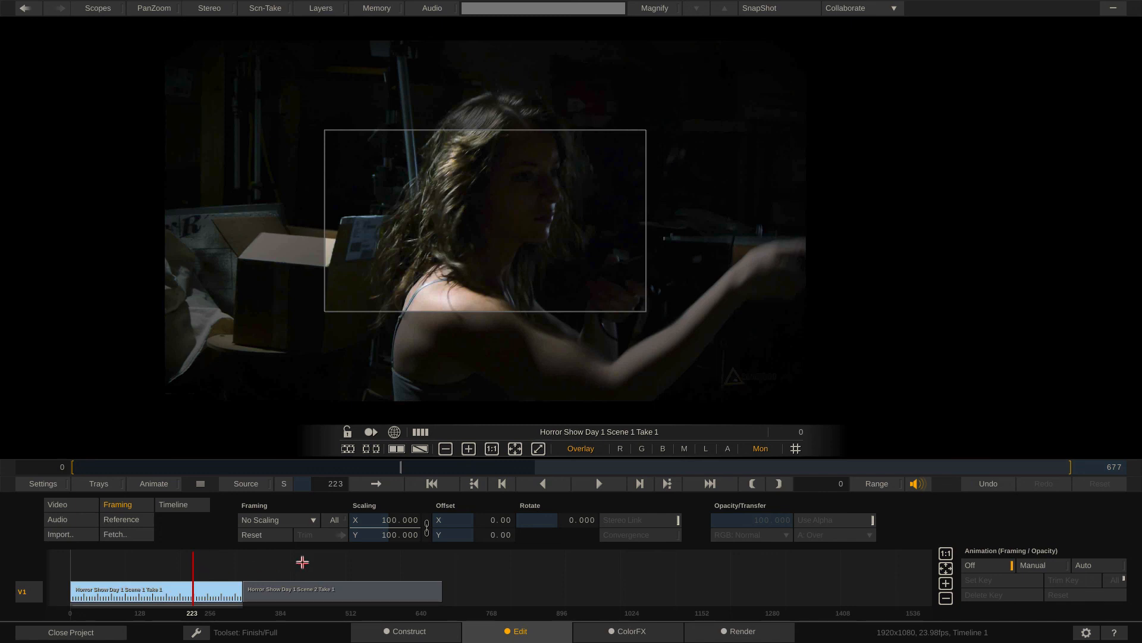
{"action": "left_click", "coordinate": [278, 520]}
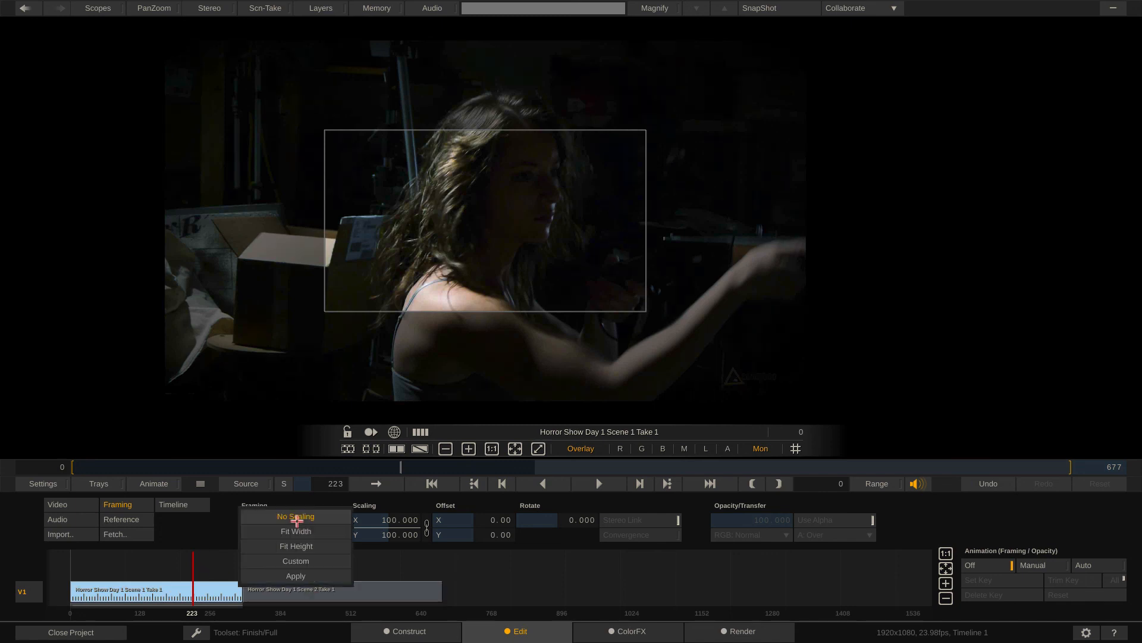
{"action": "left_click", "coordinate": [295, 530]}
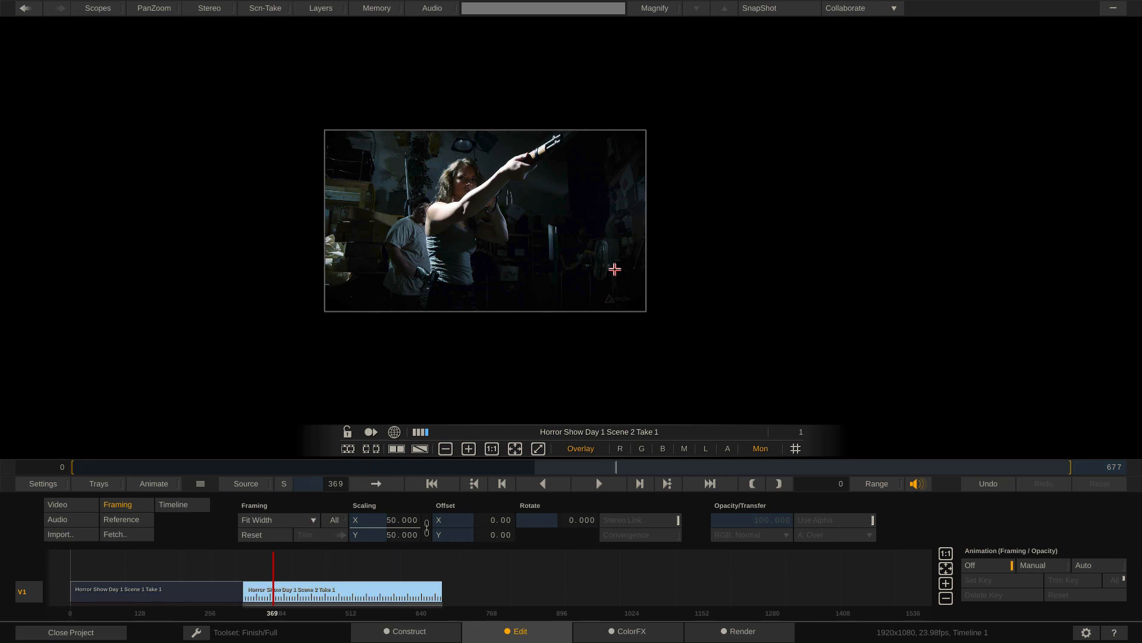
{"action": "mouse_move", "coordinate": [643, 305]}
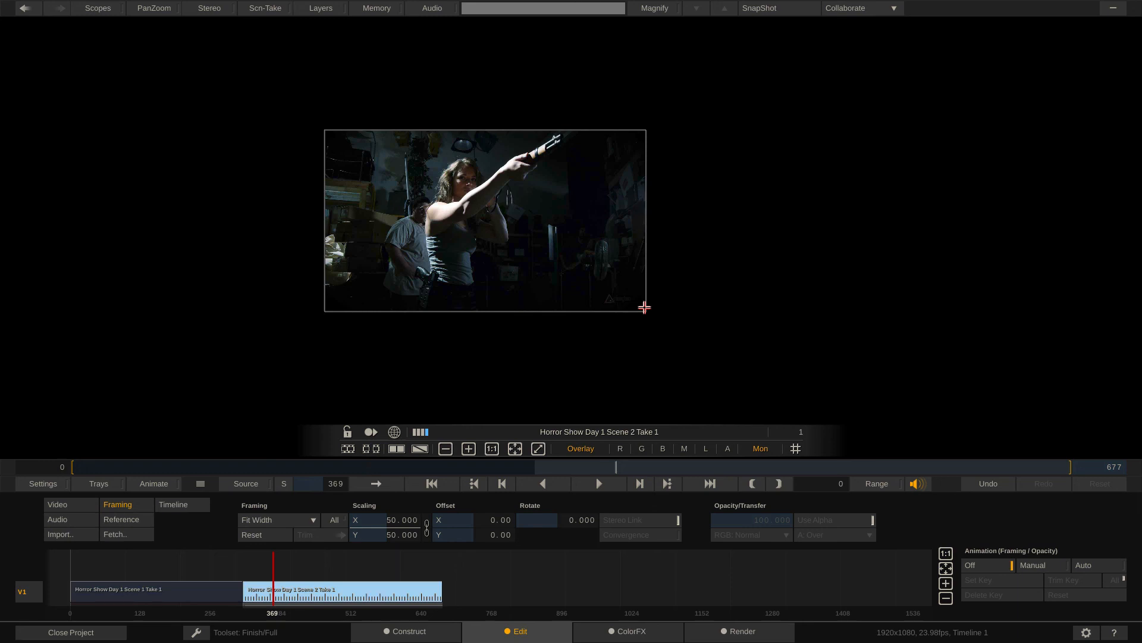
{"action": "mouse_move", "coordinate": [490, 120]}
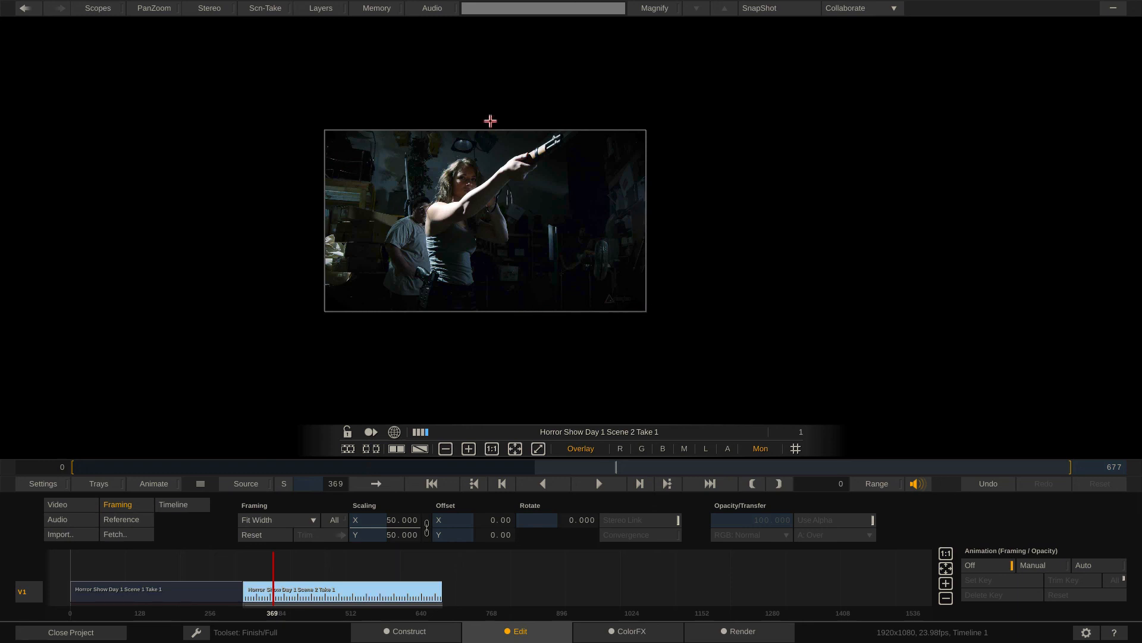
{"action": "mouse_move", "coordinate": [674, 353]}
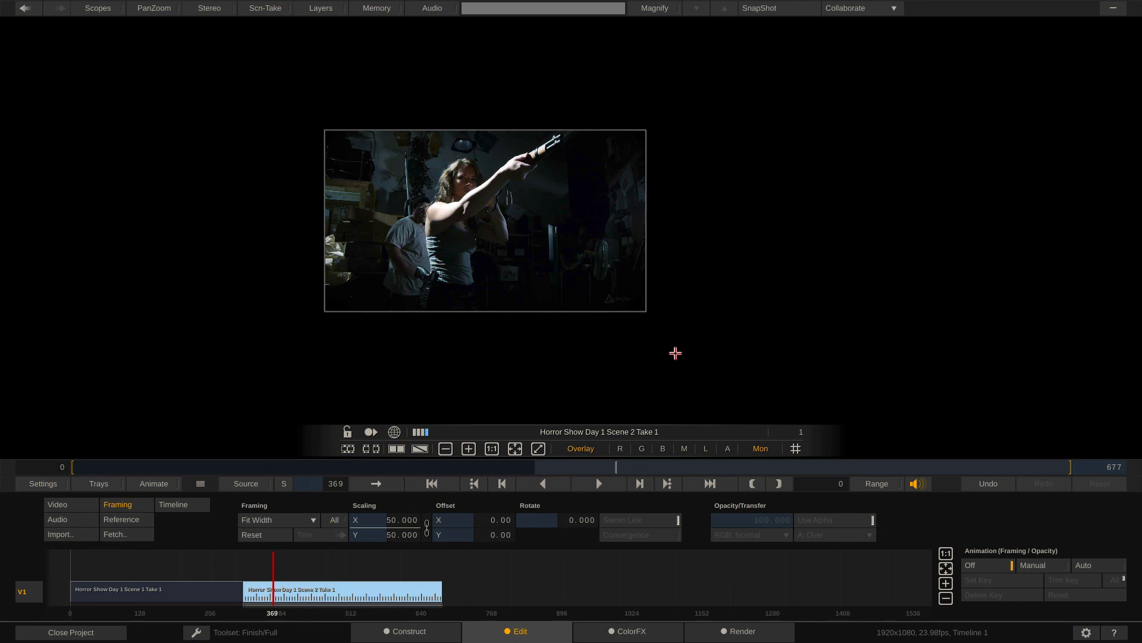